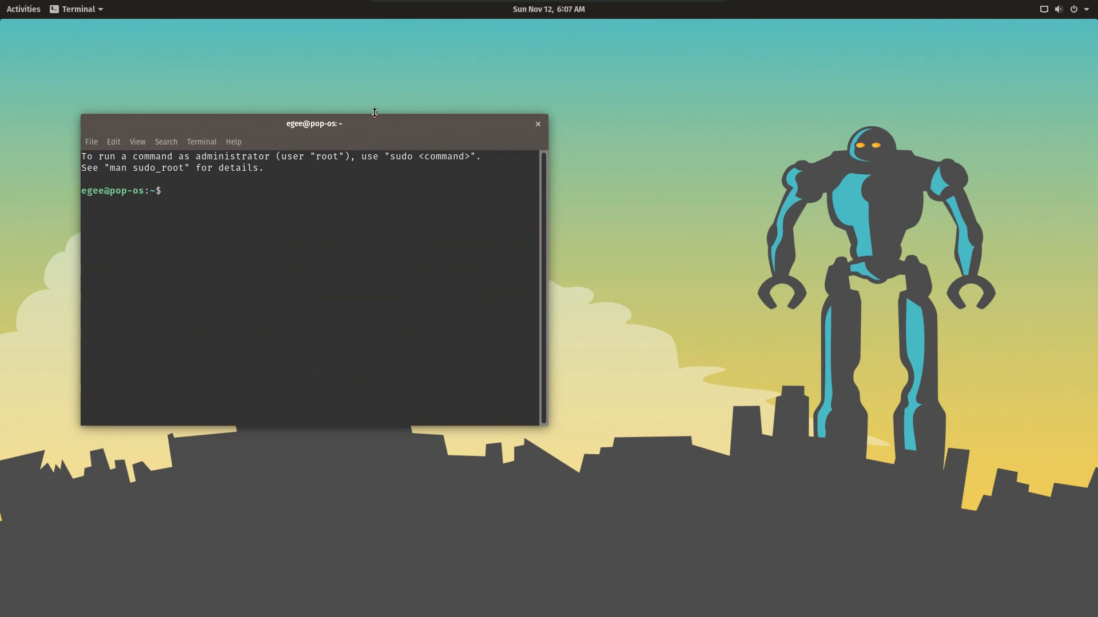
Install npm and git with 'sudo apt install npm git', confirming with y
left_click_drag(314, 123, 641, 140)
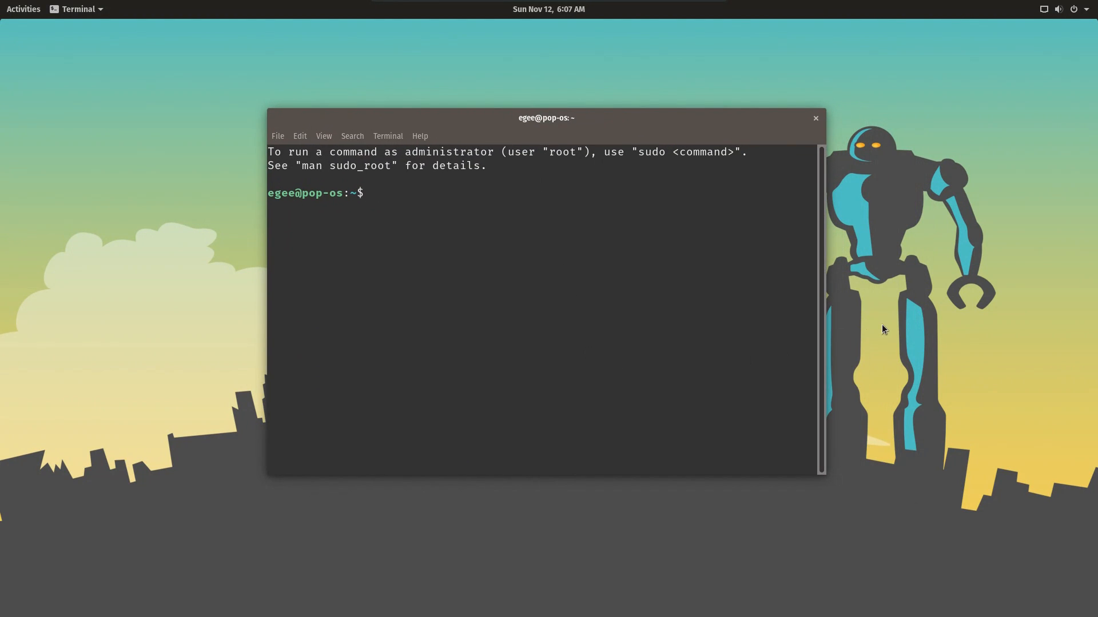
type("sudo apt i")
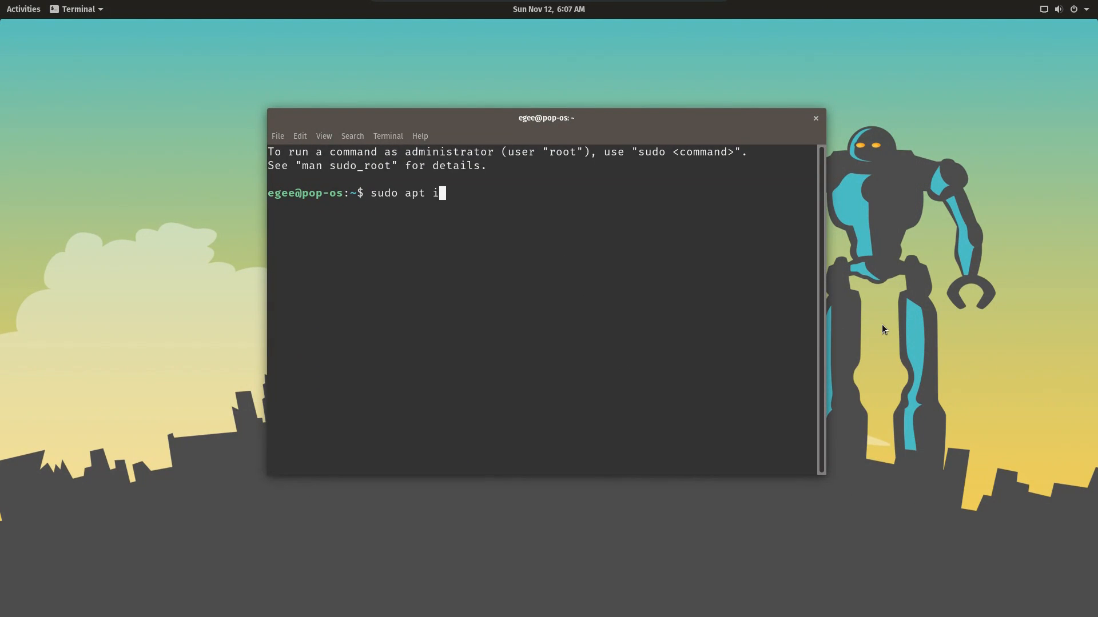
type("nstall npm g")
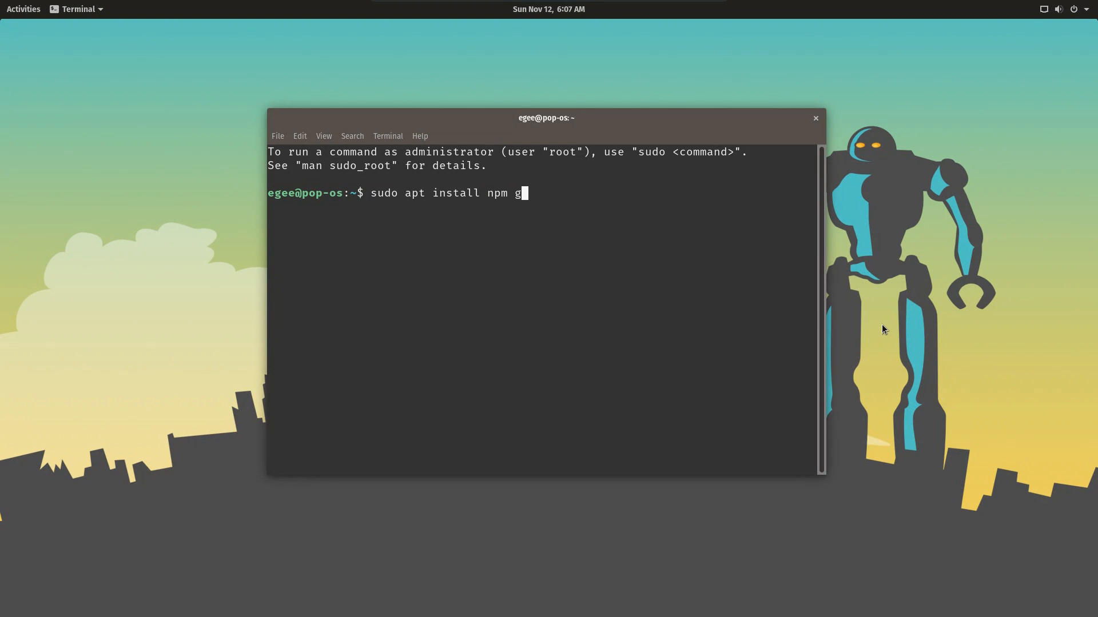
type("it")
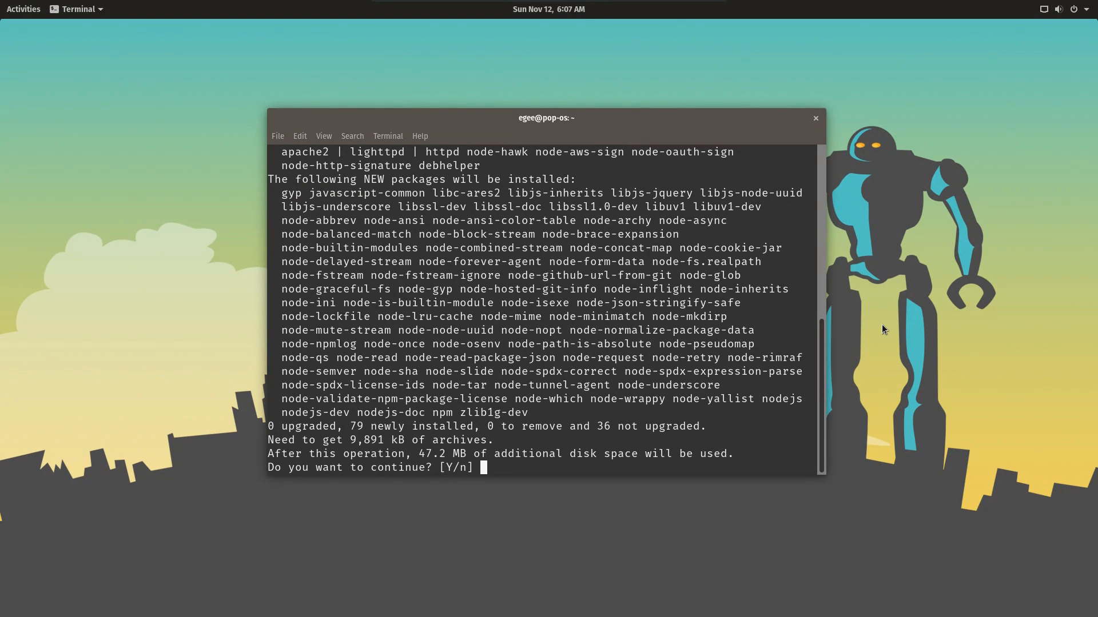
type("y")
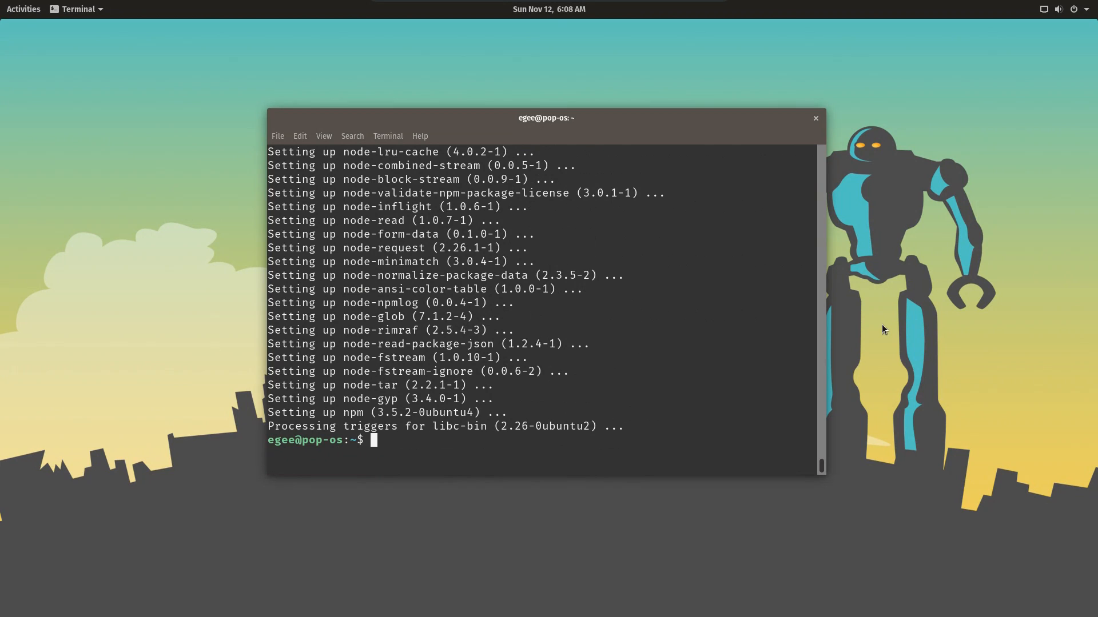
Check the installed versions with 'npm -v' and 'node -v'
type("npm -v")
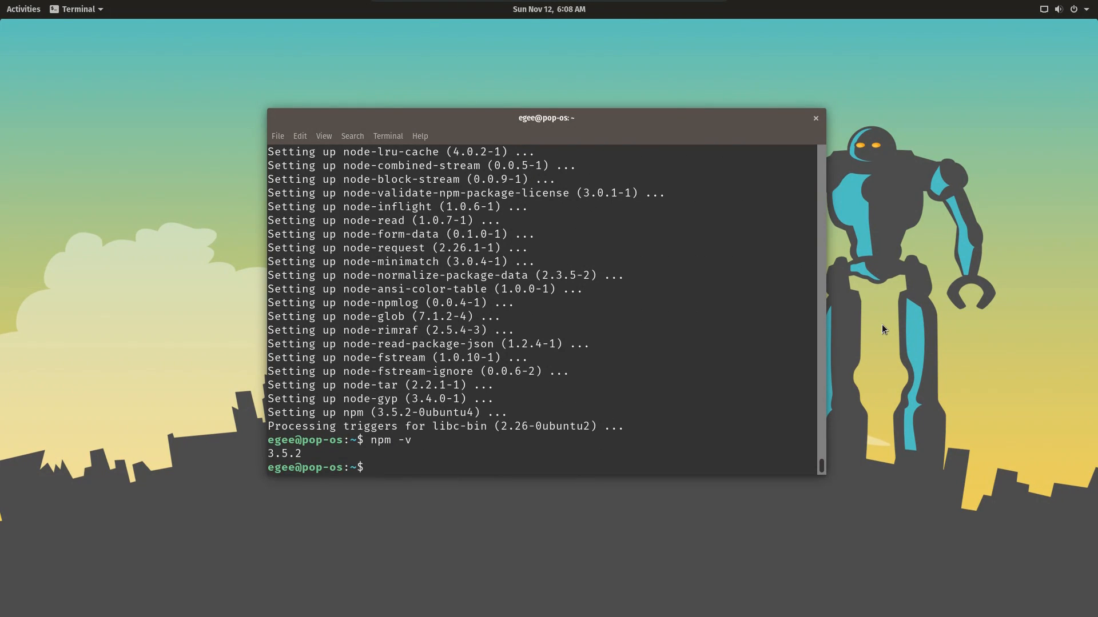
type("node -v")
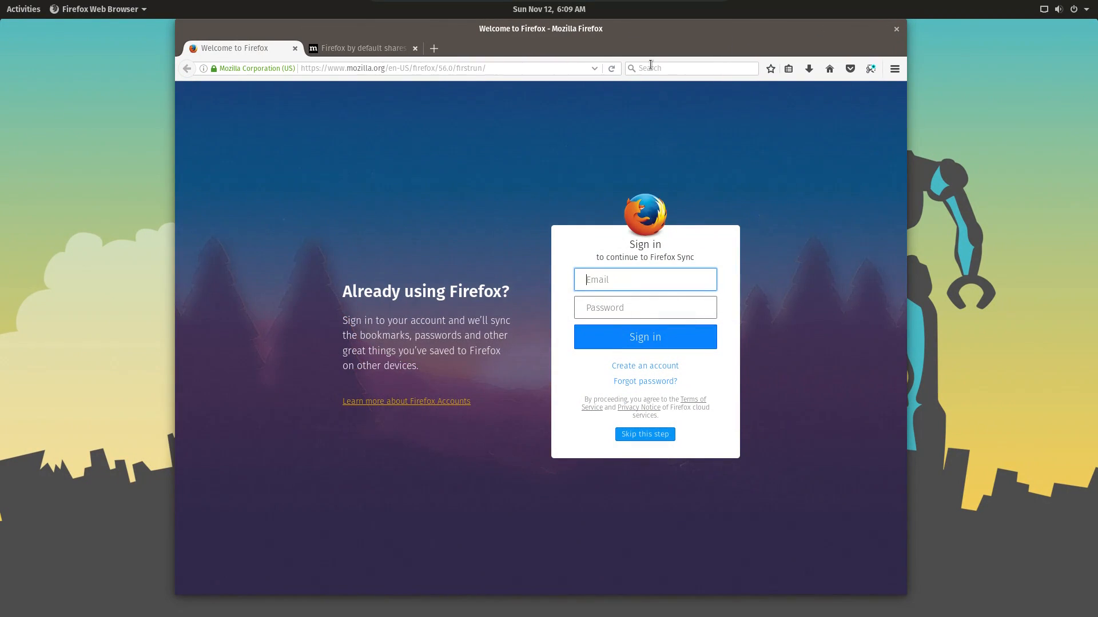
Search Google for electron quickstart, open the GitHub repo and show its clone URL
type("electron quickstart")
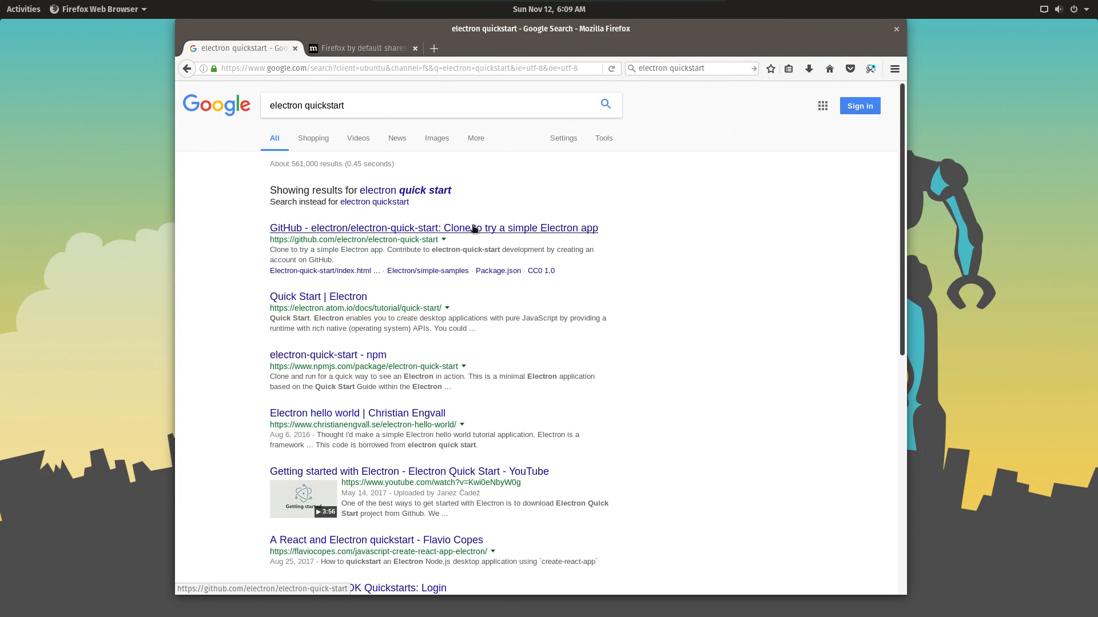
left_click(318, 297)
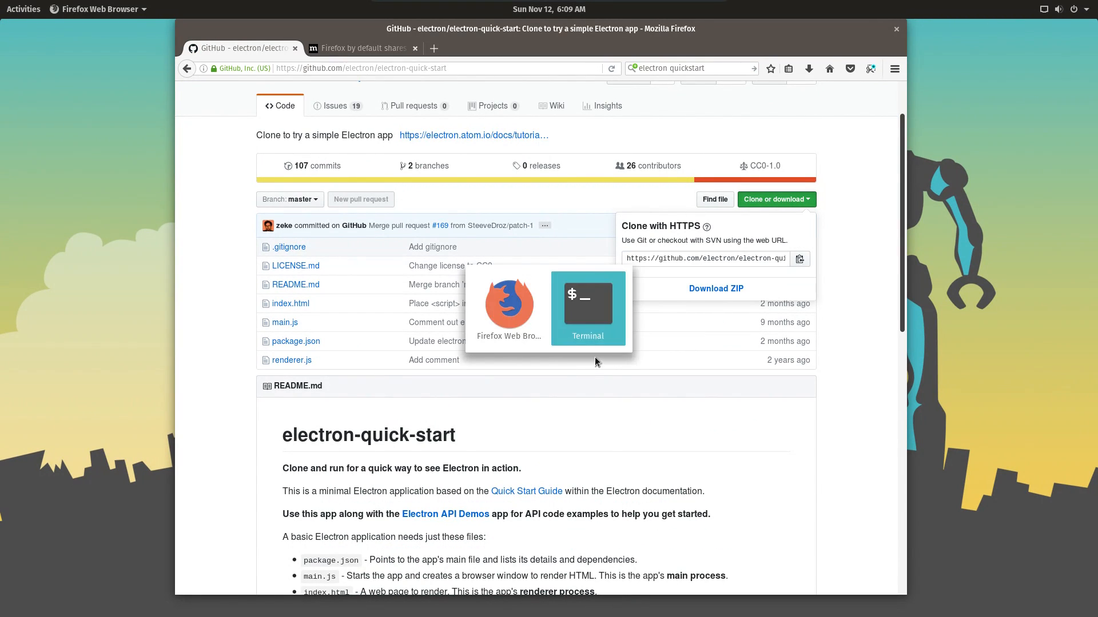
left_click(588, 303)
type("gedit")
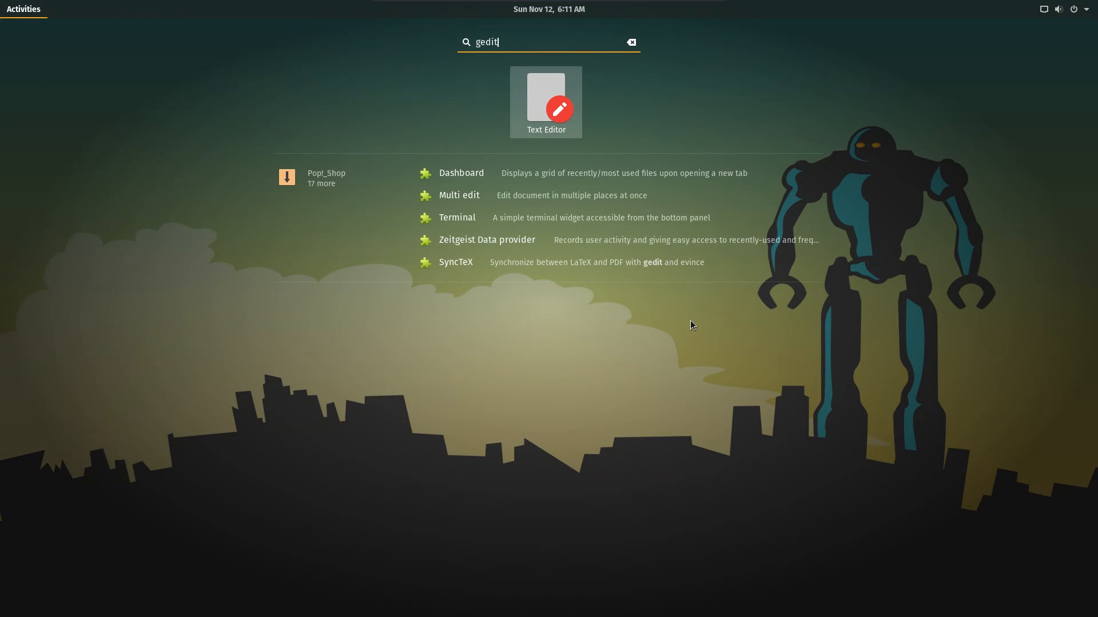
Launch Text Editor and show the File Browser in its side panel via View > Side Panel
left_click(547, 101)
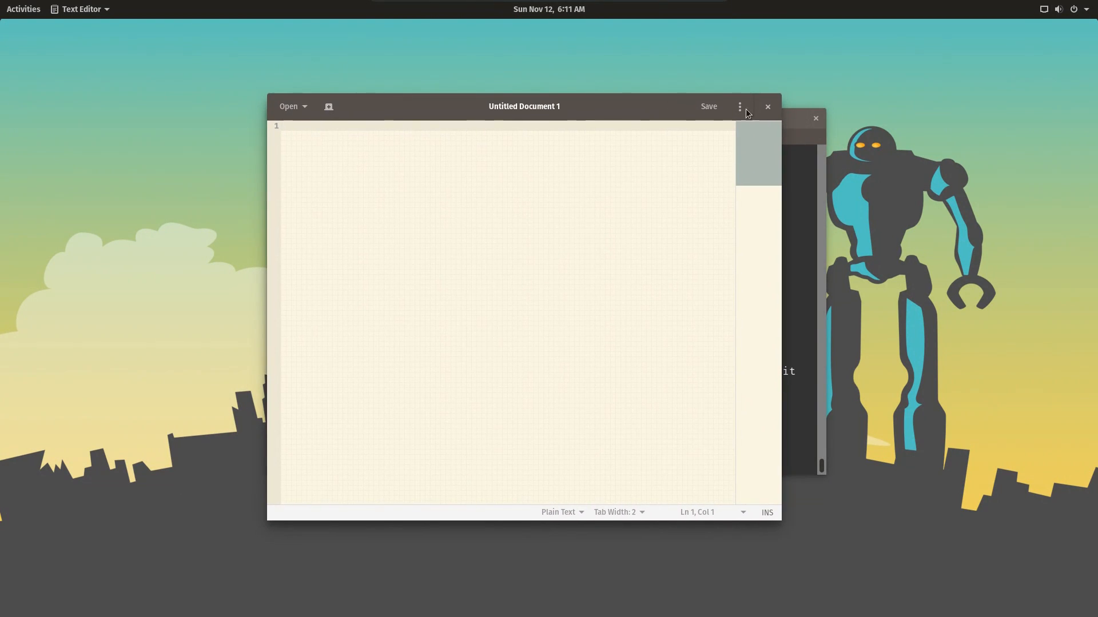
left_click(739, 108)
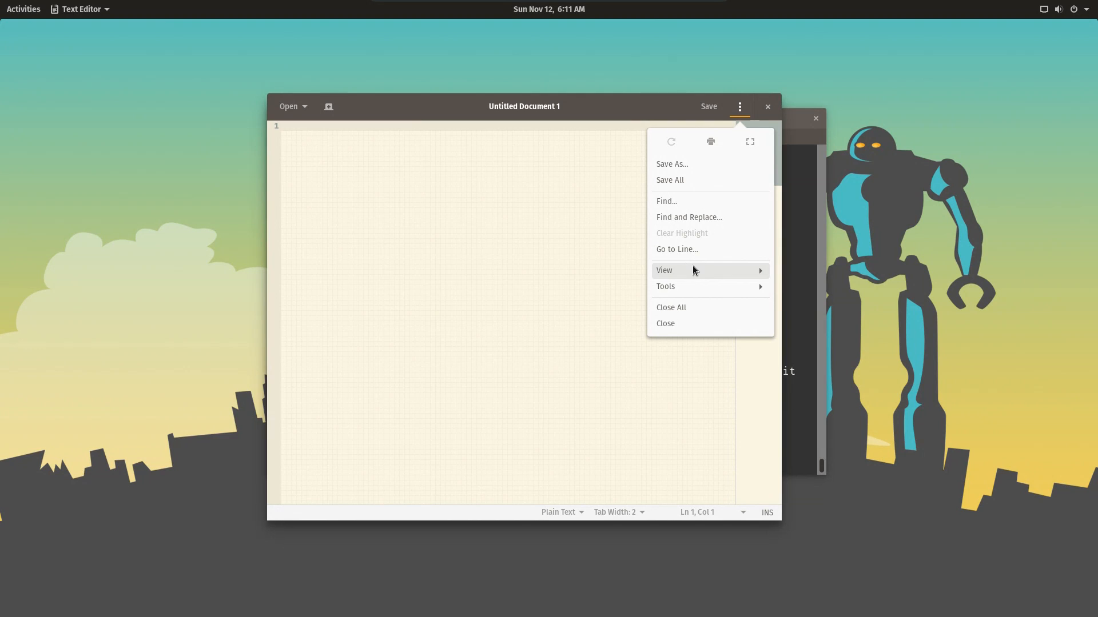
left_click(664, 269)
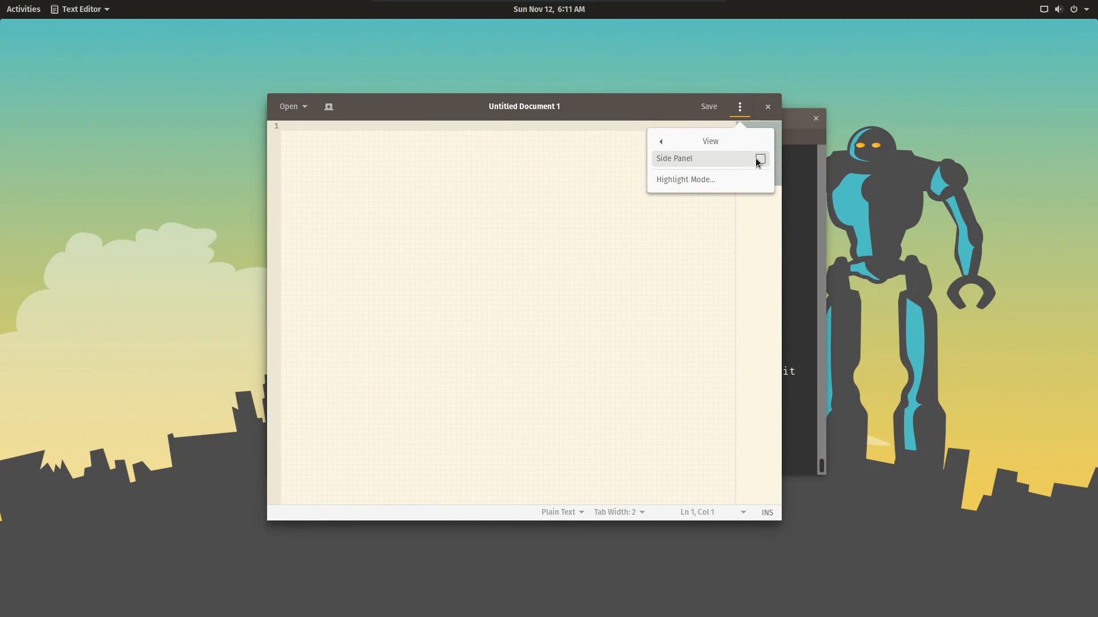
left_click(759, 157)
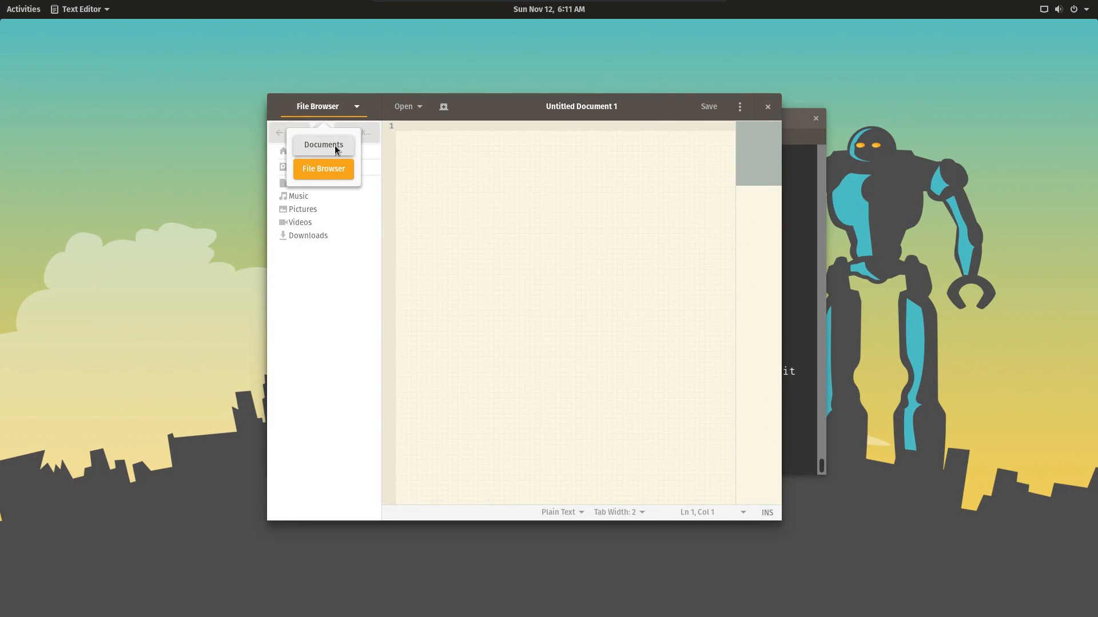
left_click(322, 168)
type("npm install")
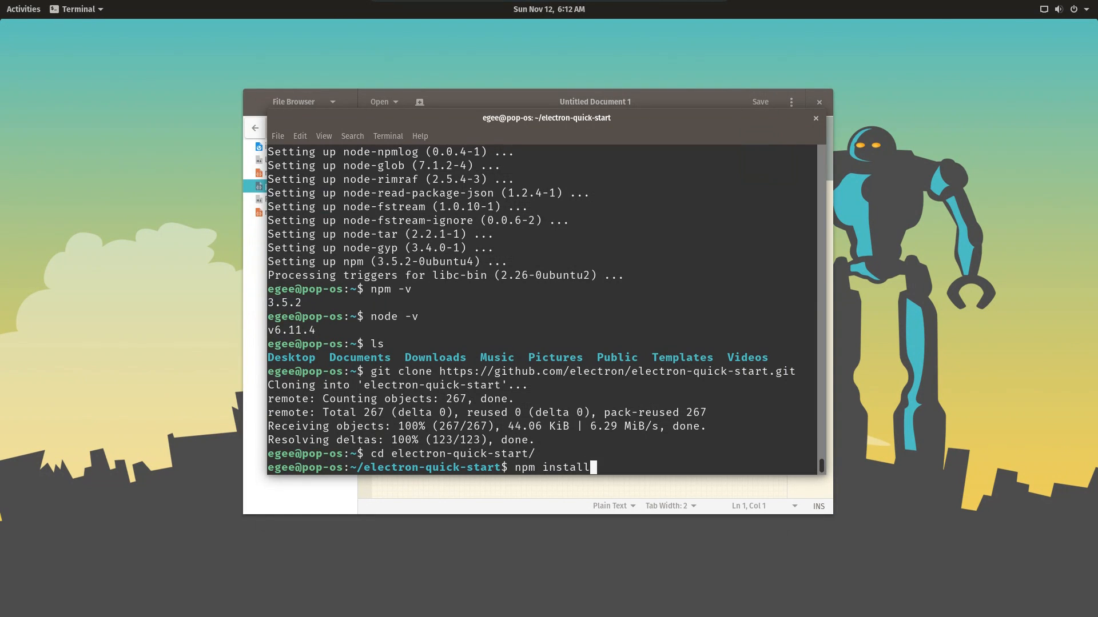
Run npm install for the cloned project, then try npm start
key("Return")
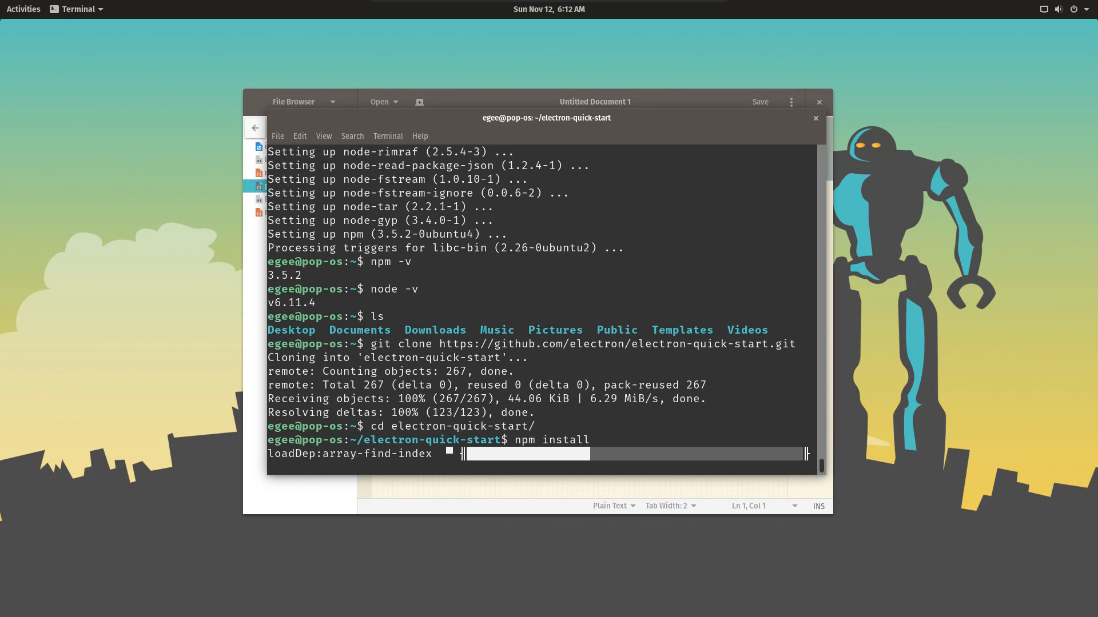
type("npm start")
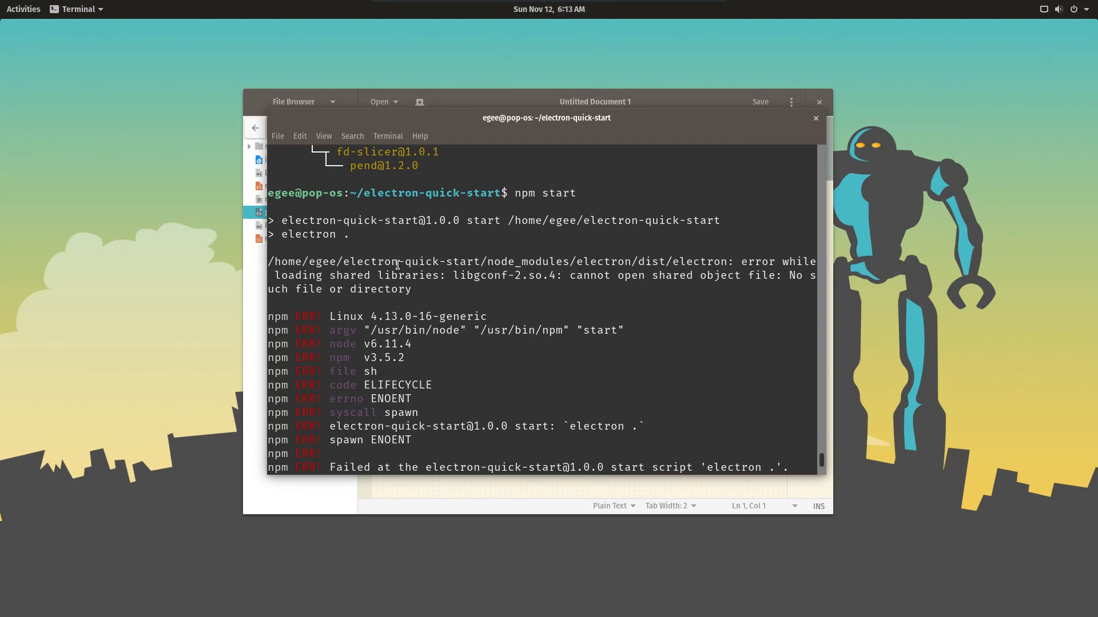
mouse_move(463, 277)
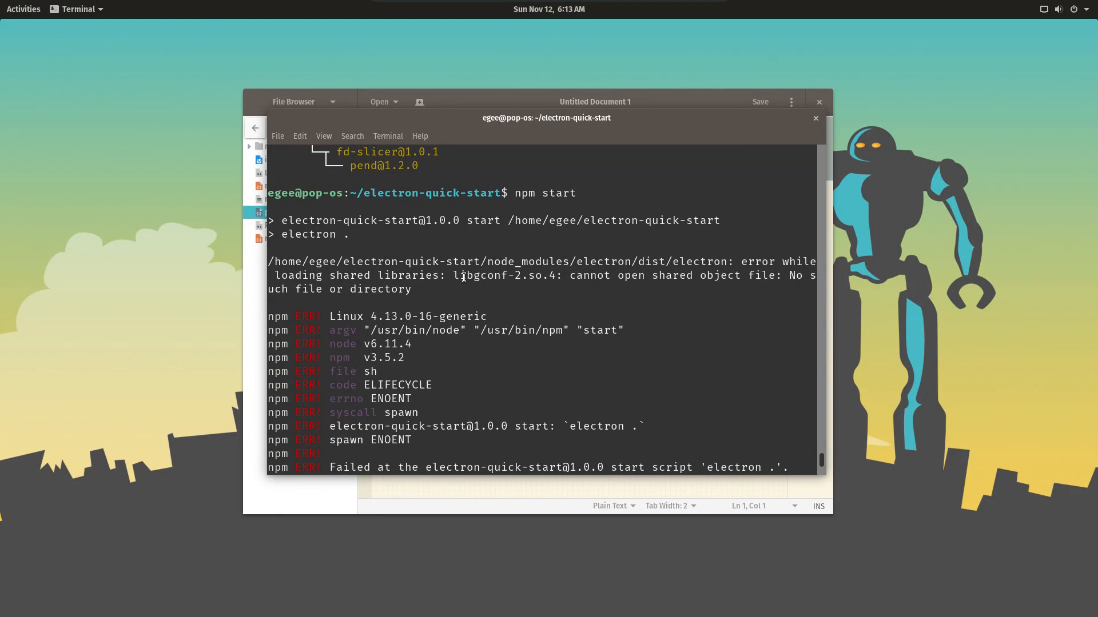
mouse_move(477, 274)
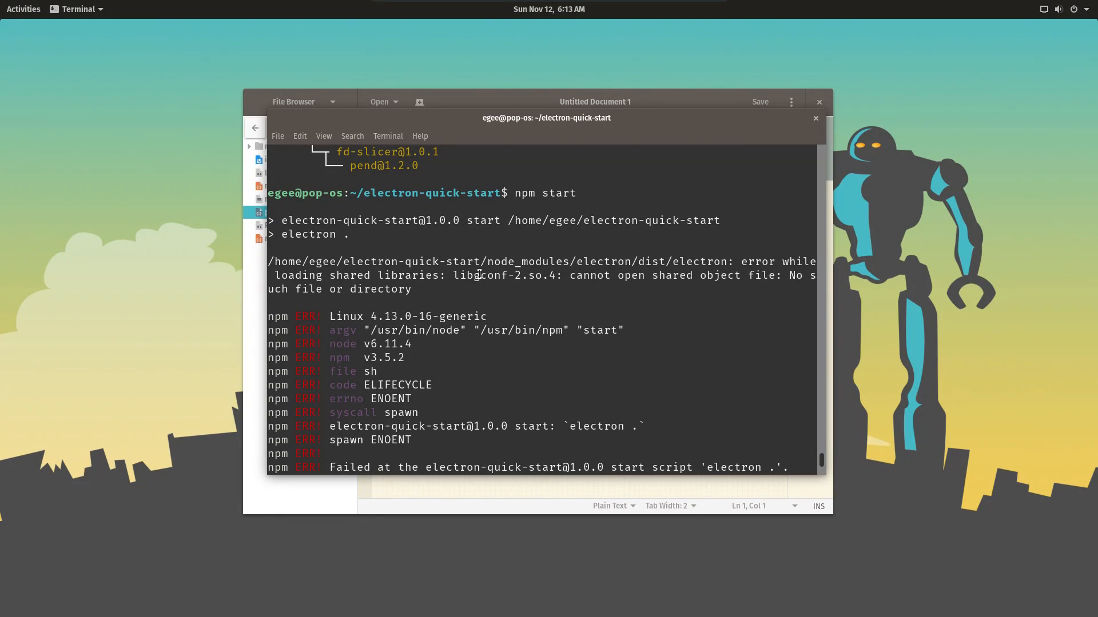
Install the missing libgconf-2-4 library with apt-get and rerun npm start
type("sudo apt-get install libgconf-2-4")
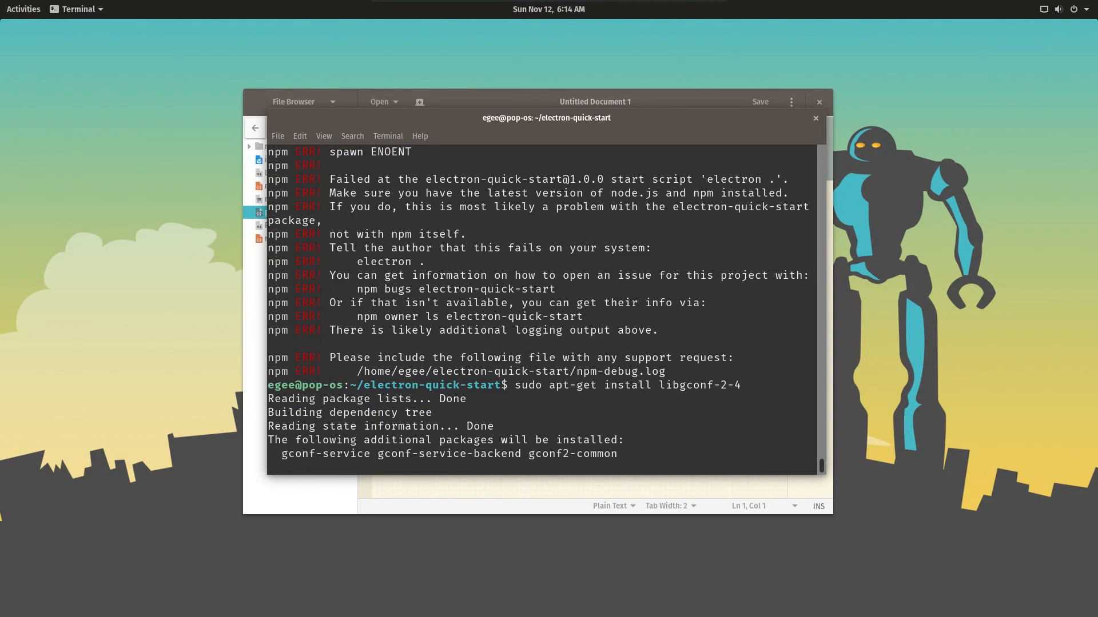
type("y")
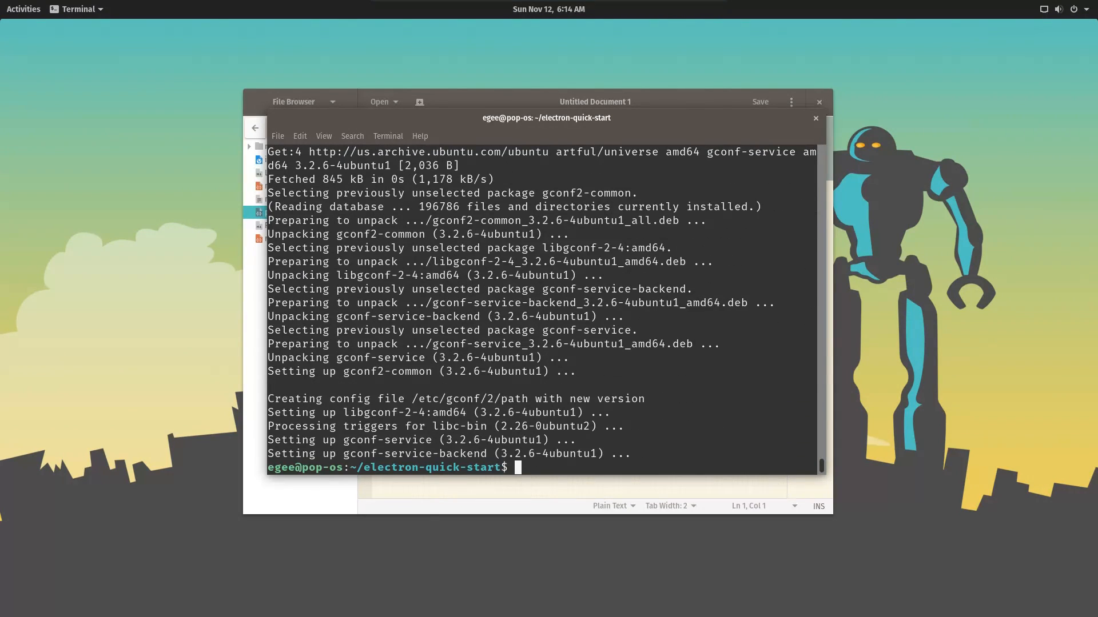
type("npm start")
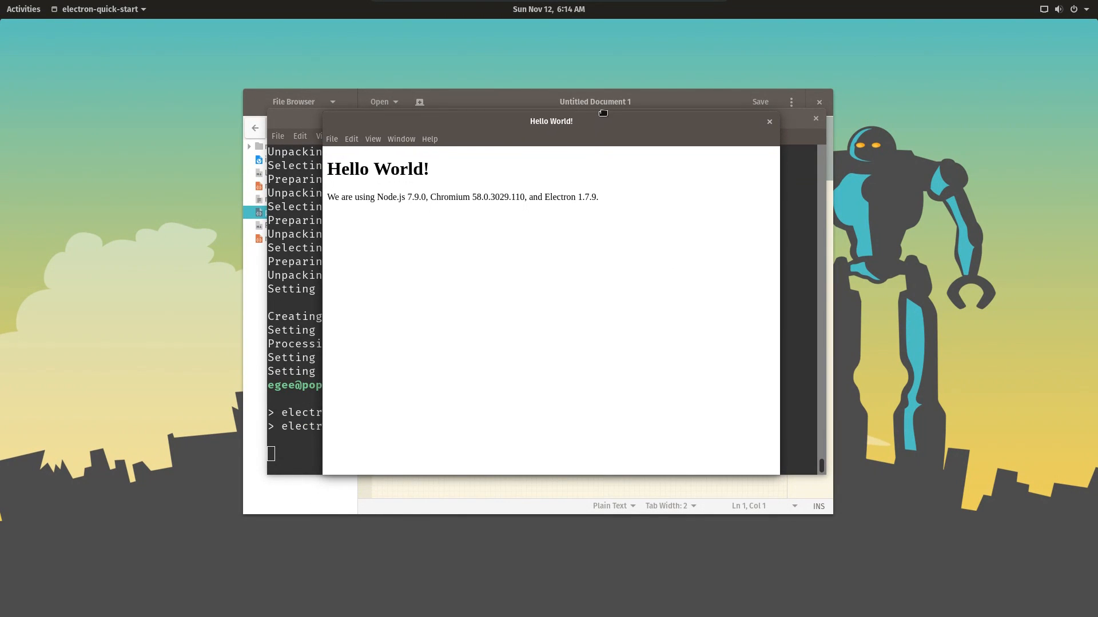
mouse_move(359, 153)
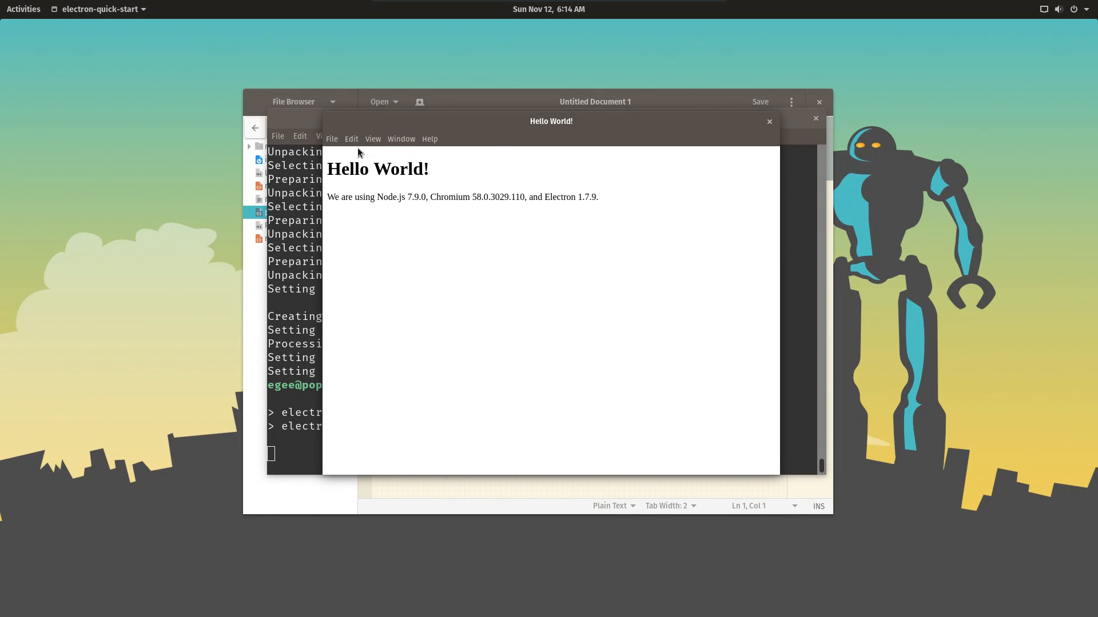
Browse the Edit, Help, Window and View menus and toggle the developer tools on
left_click(351, 138)
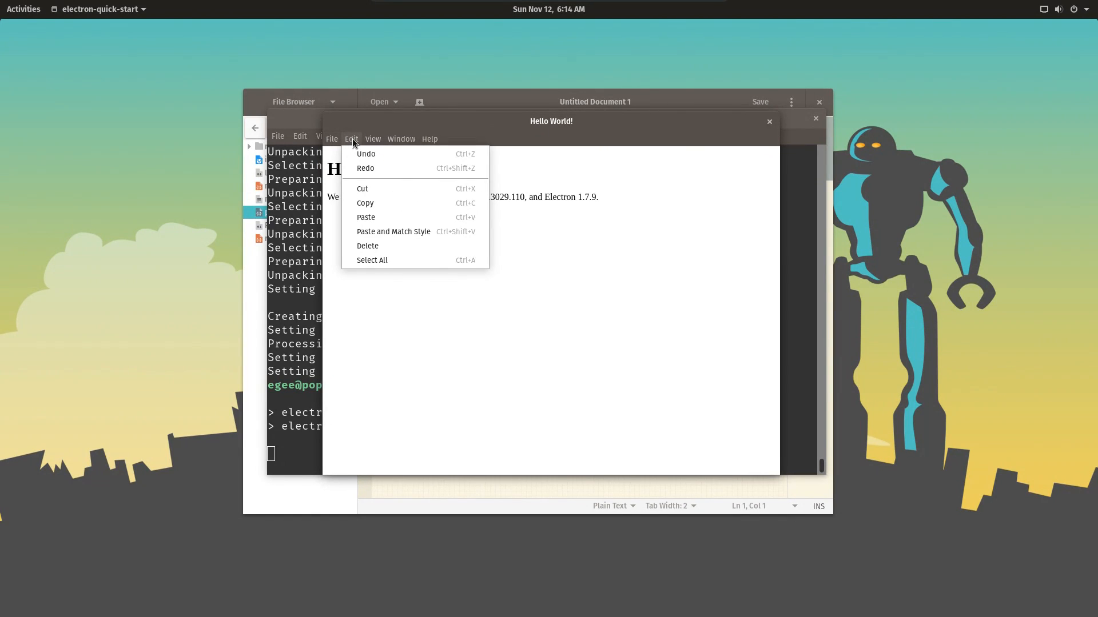
left_click(430, 138)
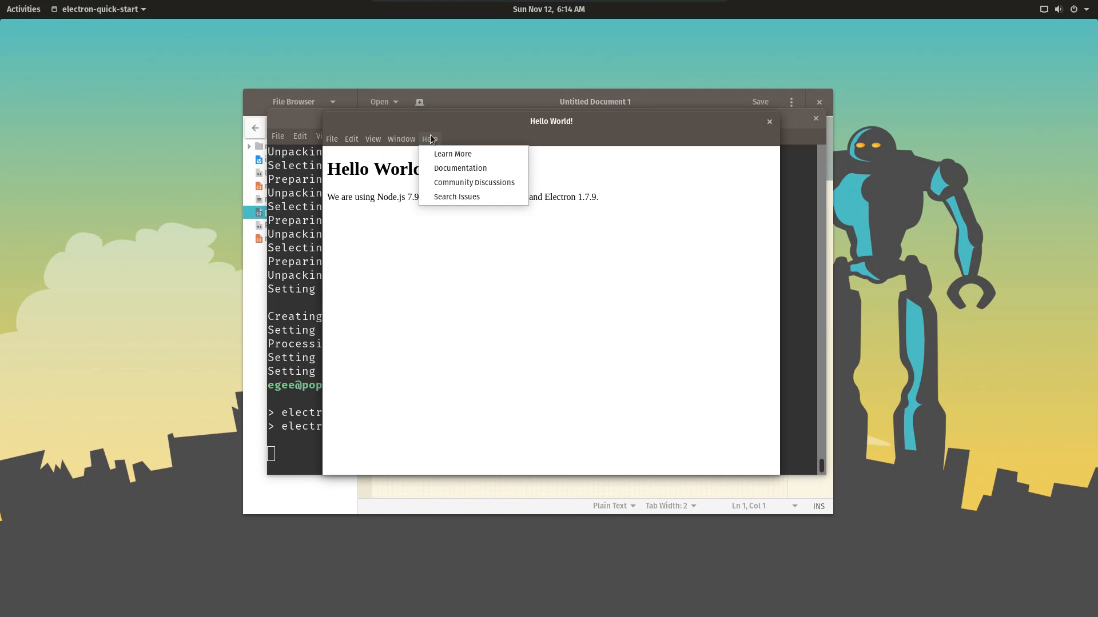
left_click(400, 138)
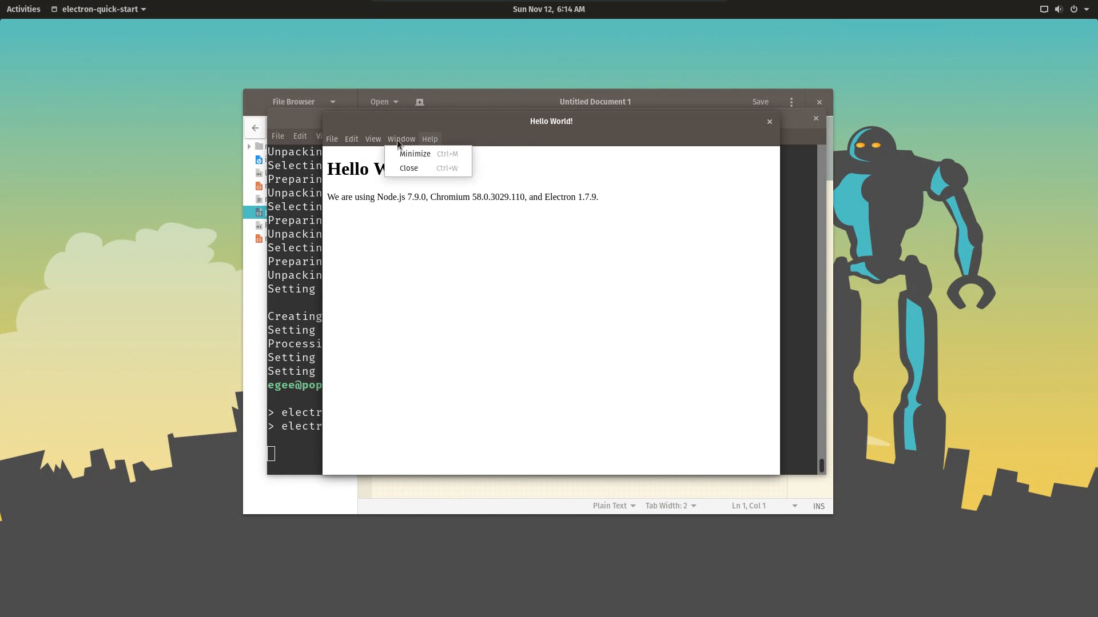
left_click(373, 138)
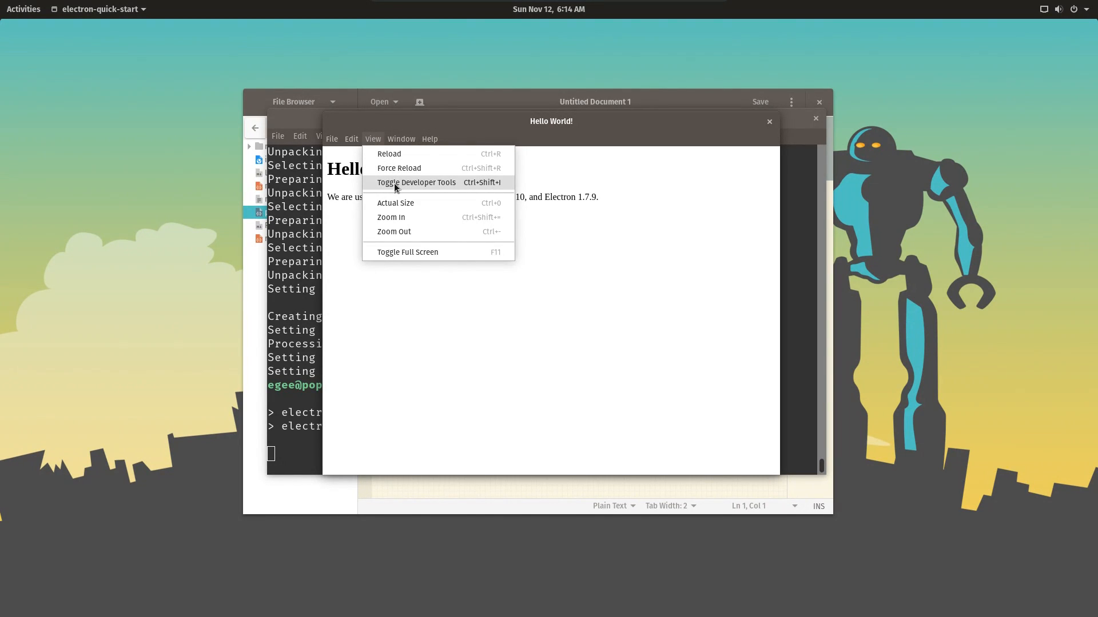
left_click(416, 182)
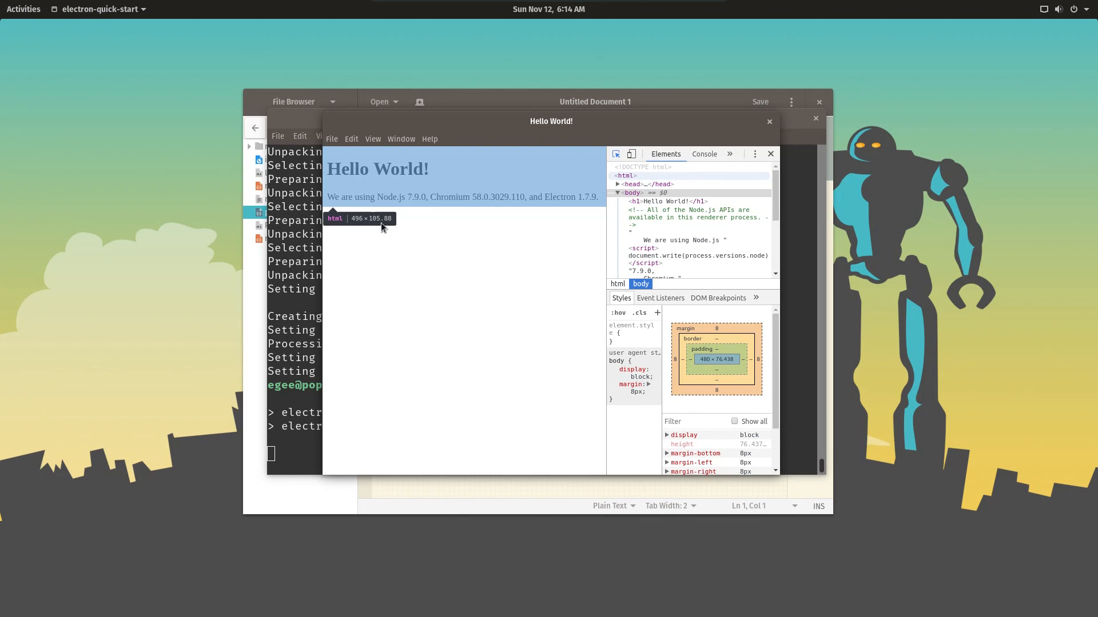
Inspect the h1 heading in Elements and edit its text from World to YouTube
left_click(664, 201)
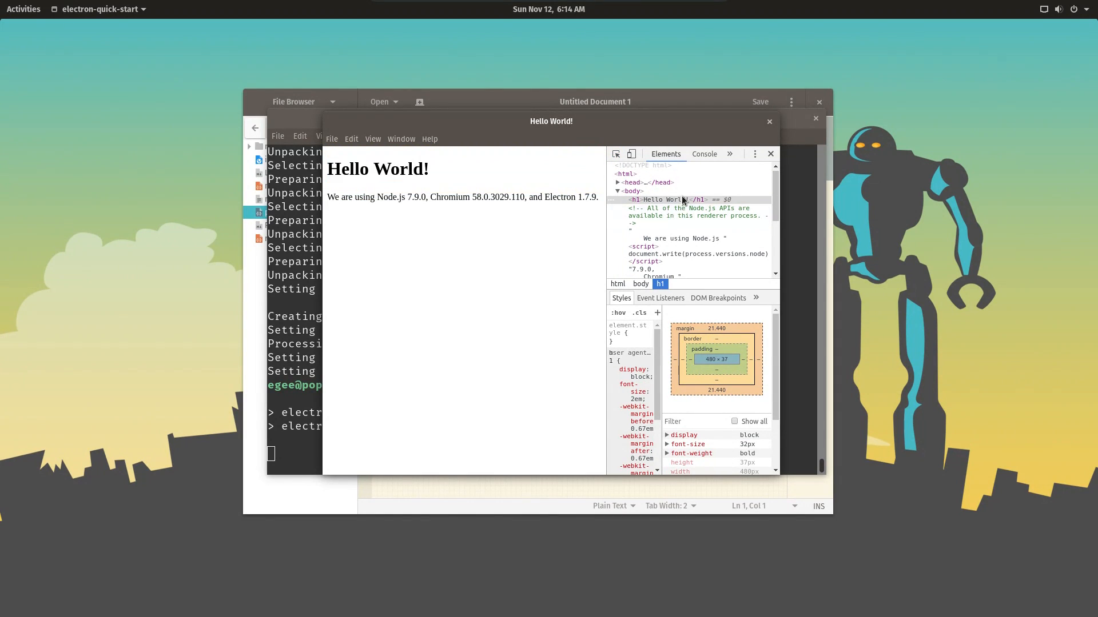
double_click(675, 198)
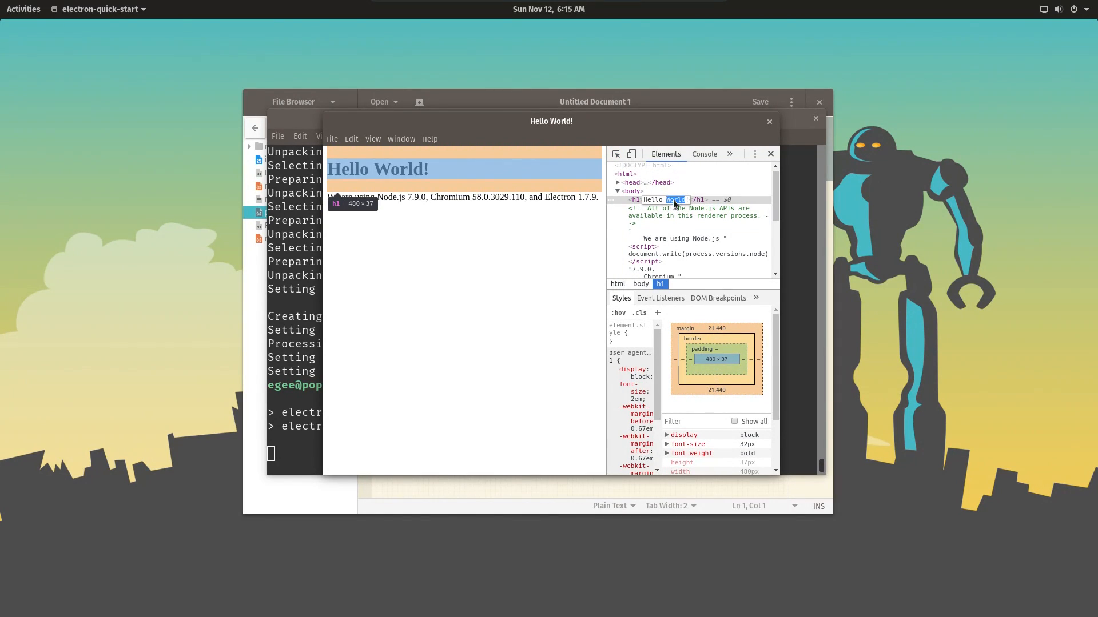
type("YouTube")
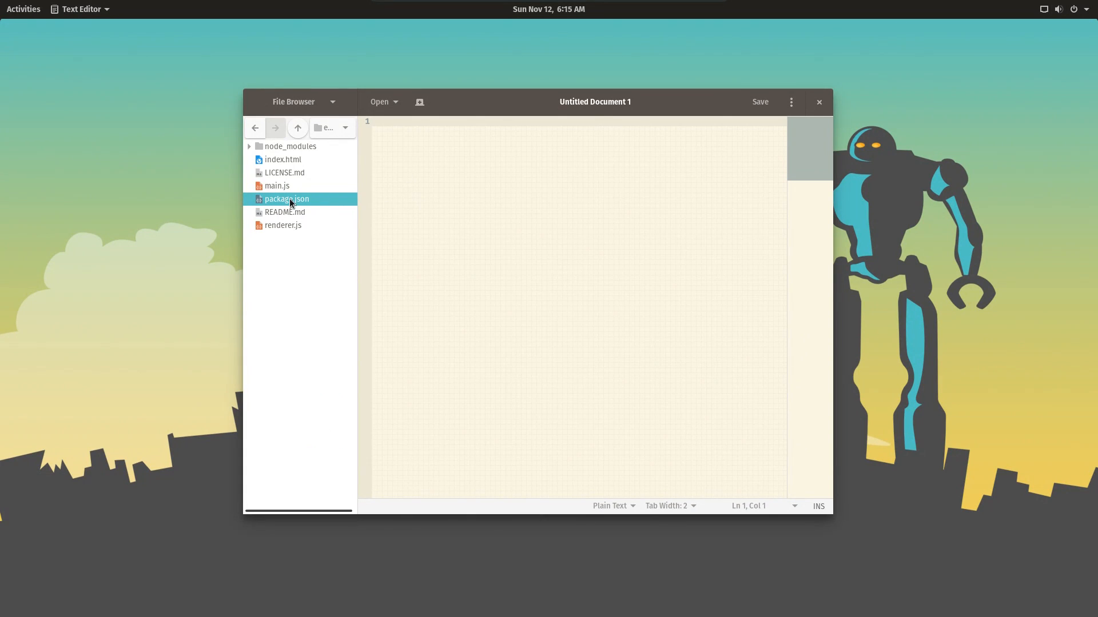
Open package.json to see the "start": "electron ." script, then Alt+Tab toward the terminal
double_click(286, 198)
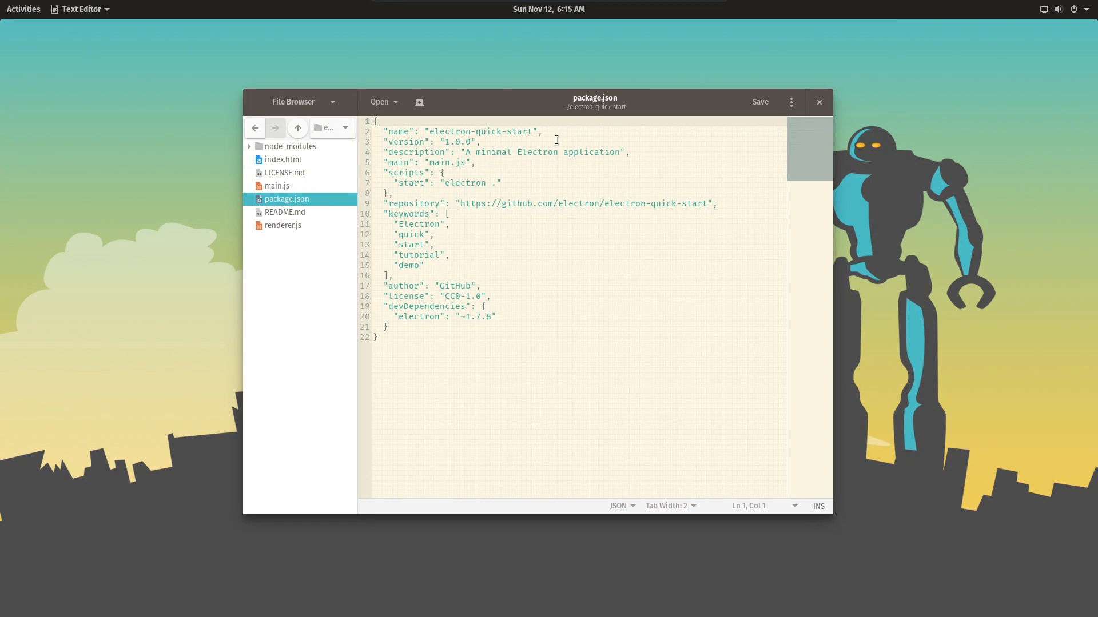
mouse_move(573, 338)
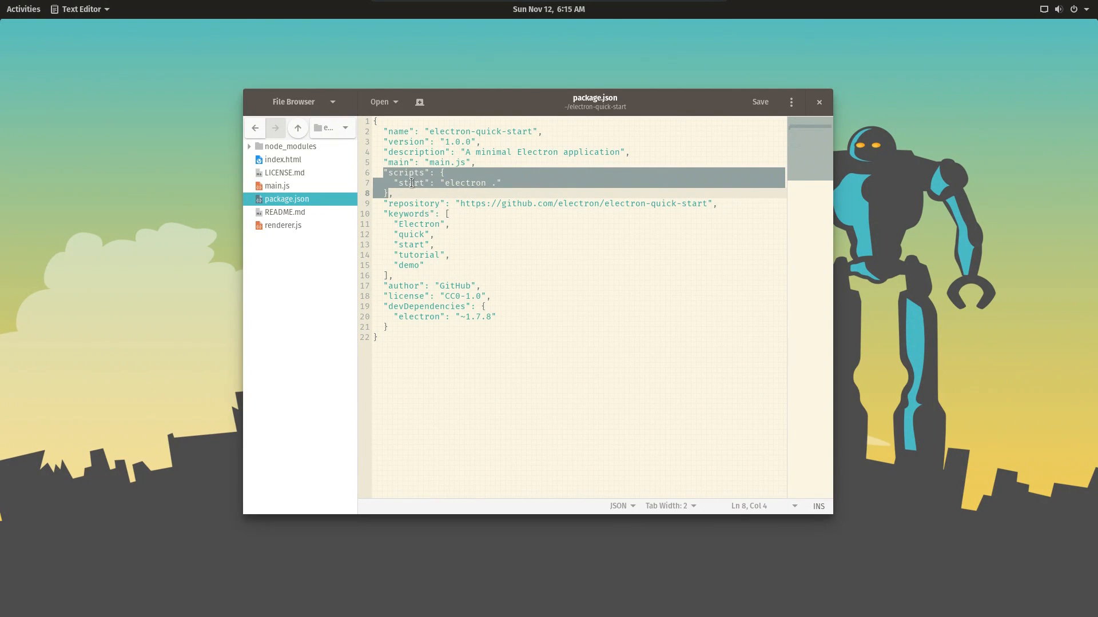
key("Alt+Tab")
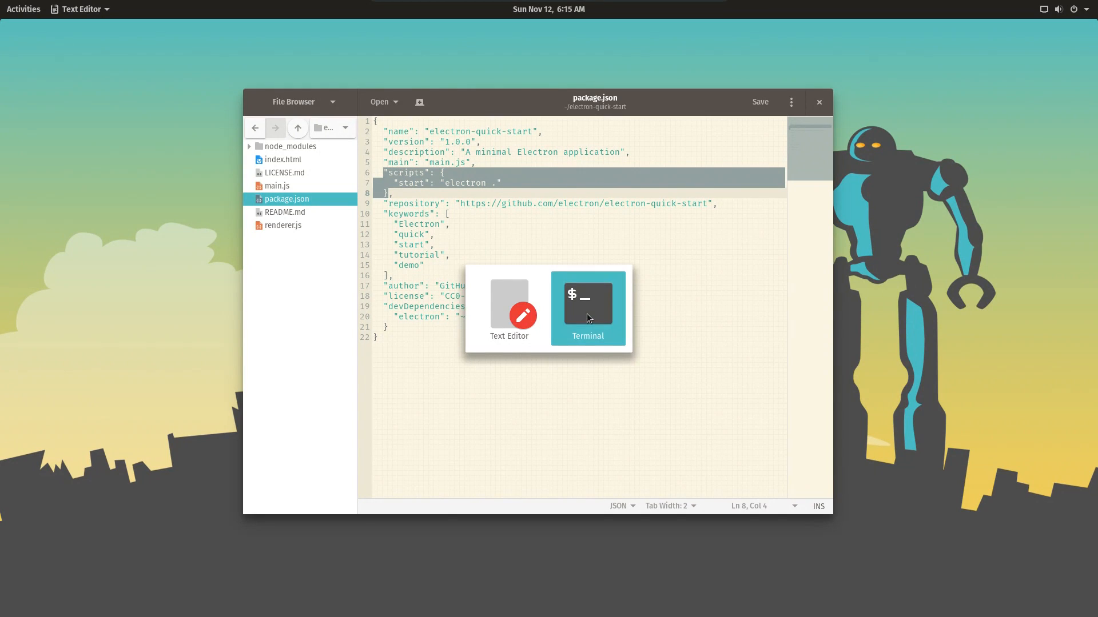
Clear the terminal, try 'node main.js' and 'electron .', then return to main.js in gedit
left_click(588, 302)
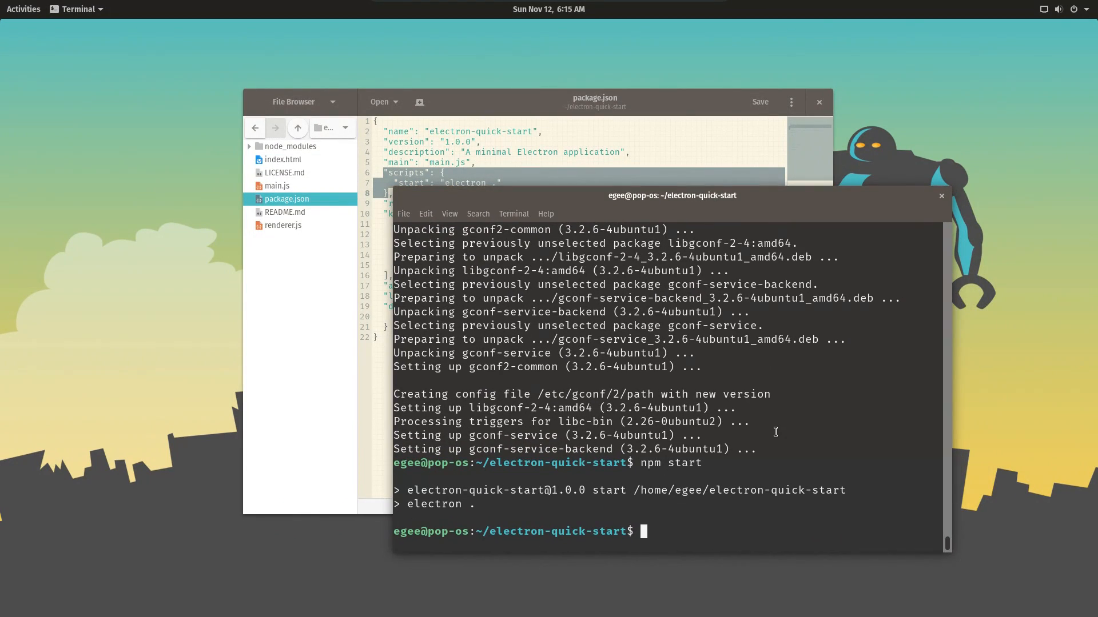
type("clear")
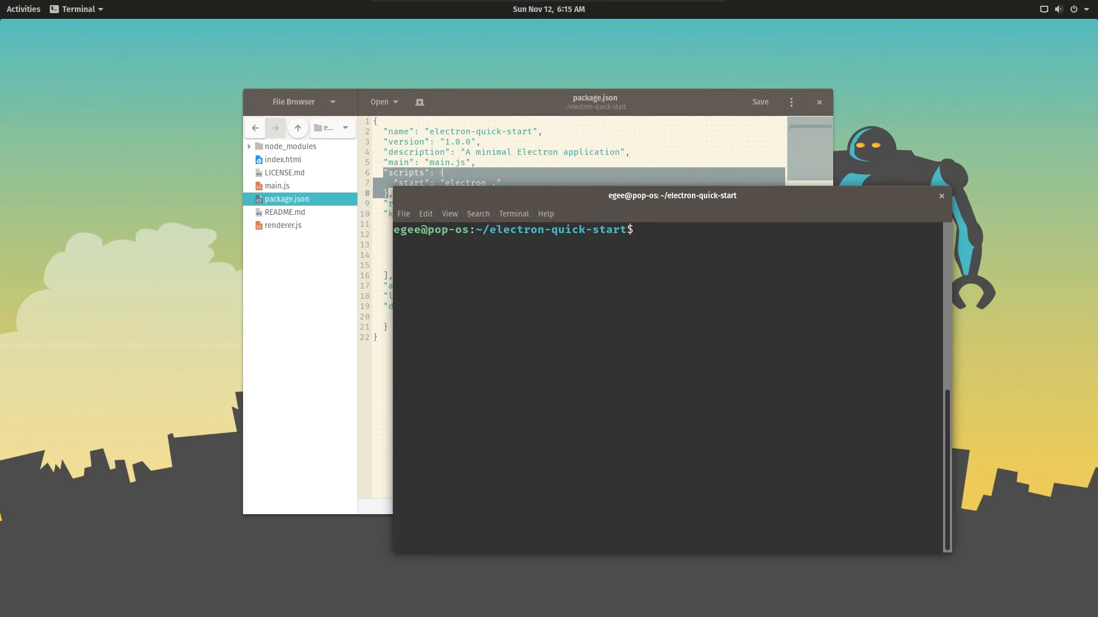
type("node main.js")
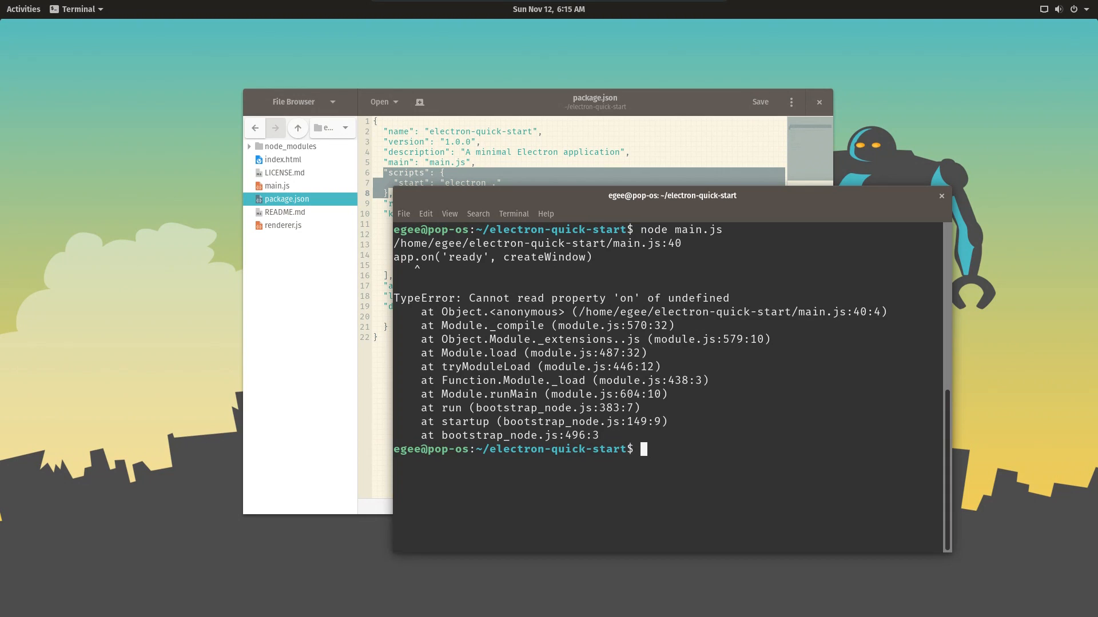
type("electron .")
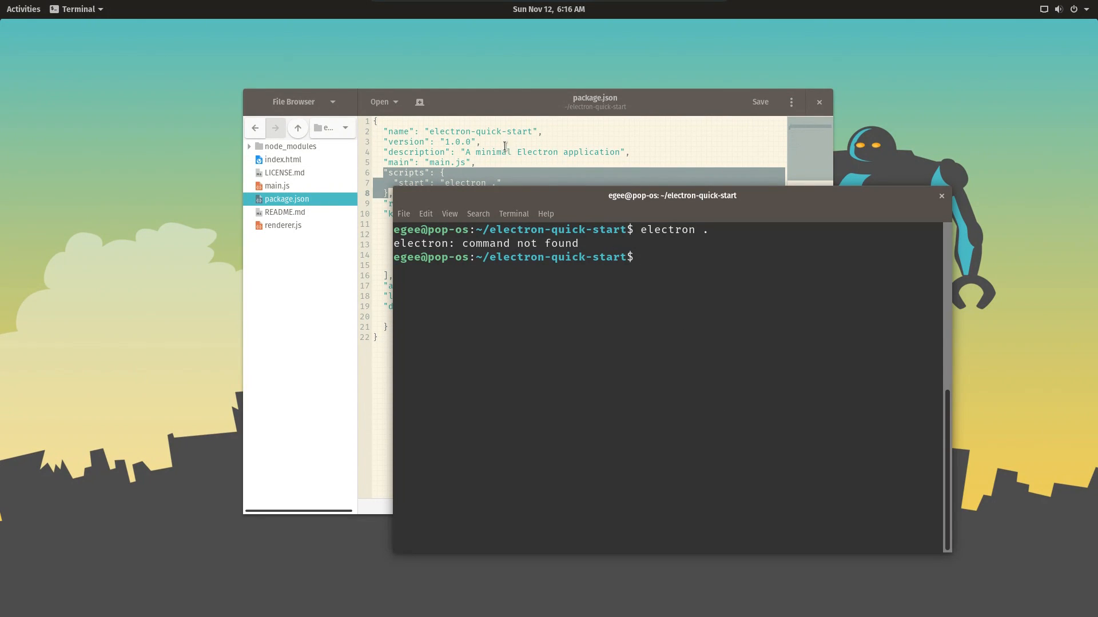
left_click(276, 186)
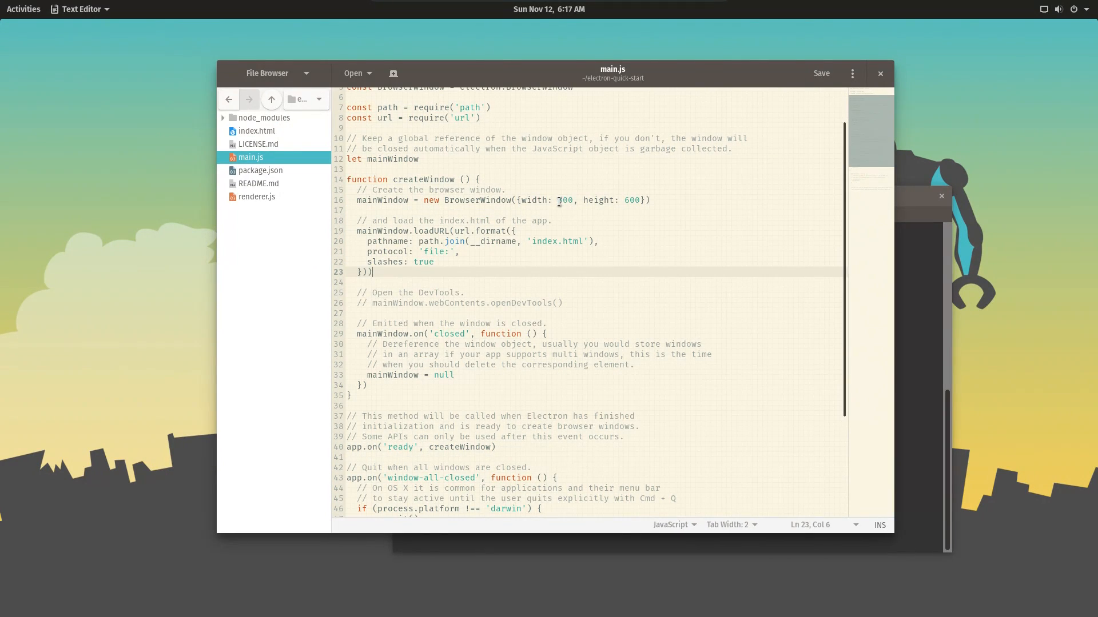
Change the BrowserWindow size to 640 by 480 in main.js and open index.html
double_click(564, 200)
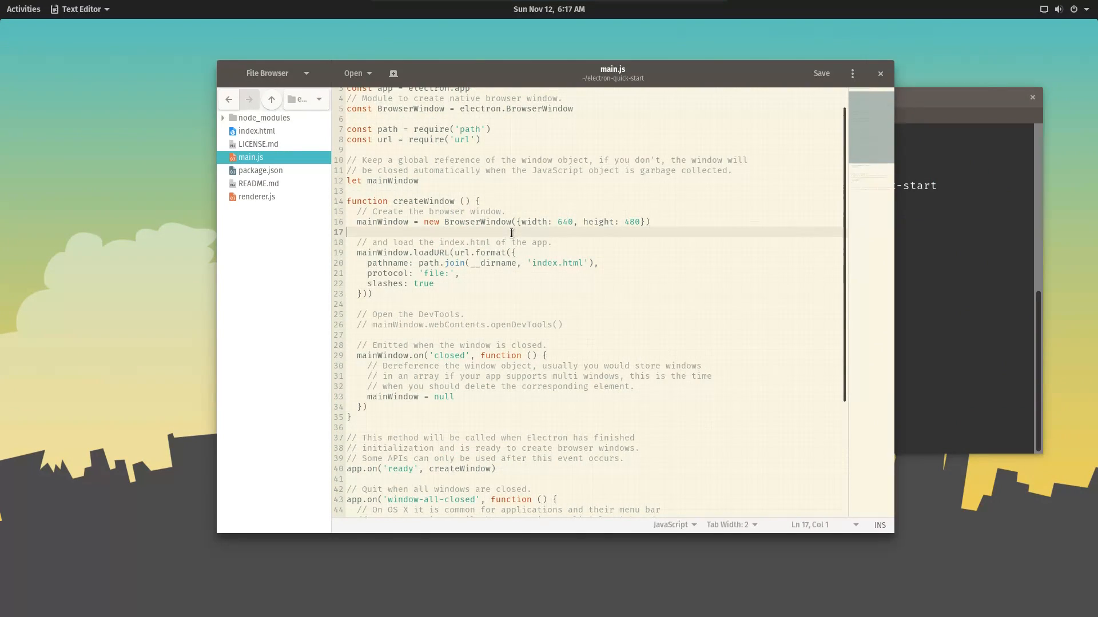
left_click(258, 131)
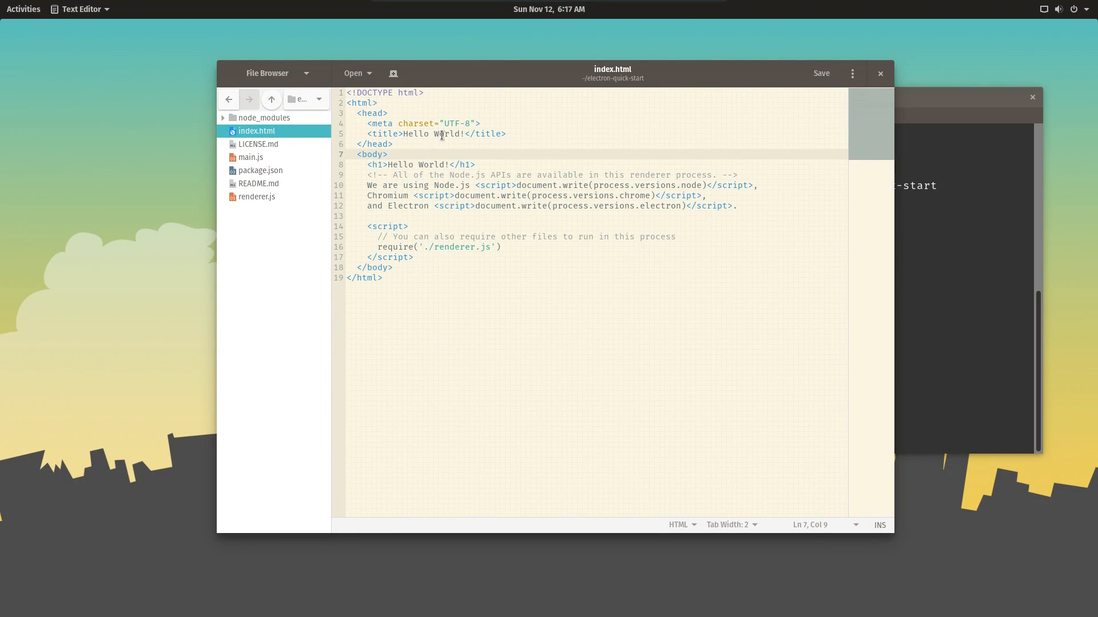
Retitle the page Hello YouTube! and add <div><h2>Hello!</h2></div> above <body>
double_click(446, 133)
type("YouTube")
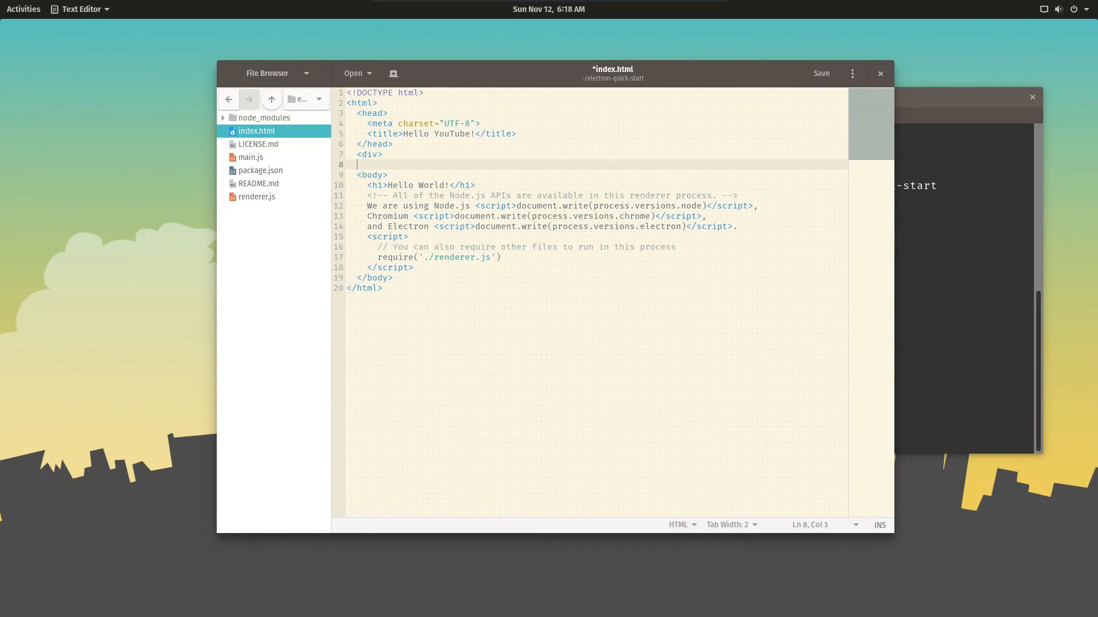
type("</div>")
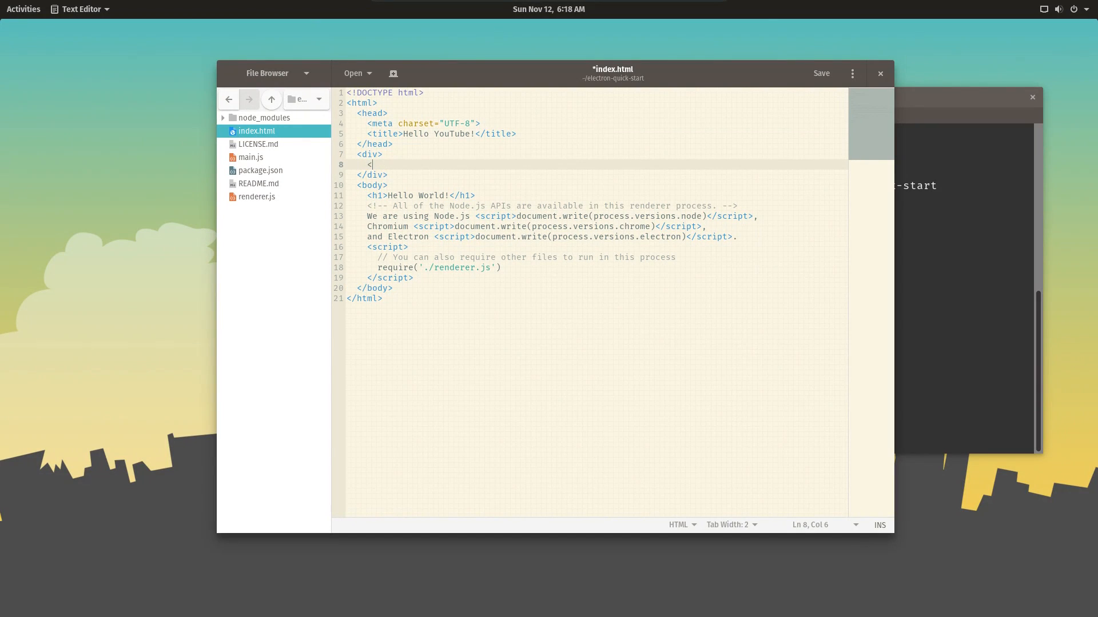
type("h2>")
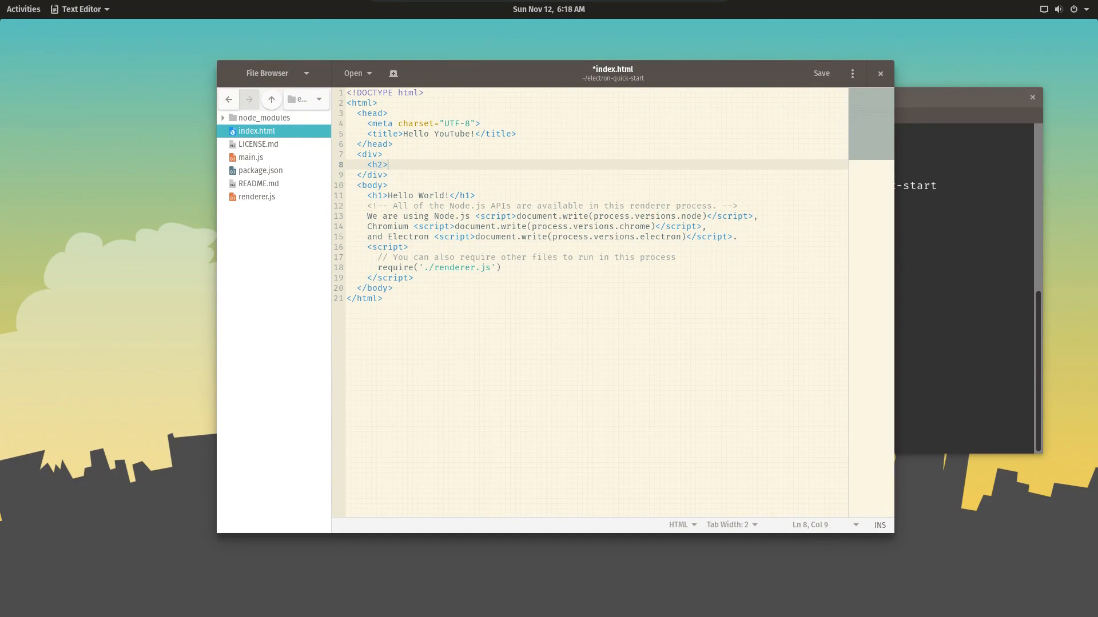
type("Hello")
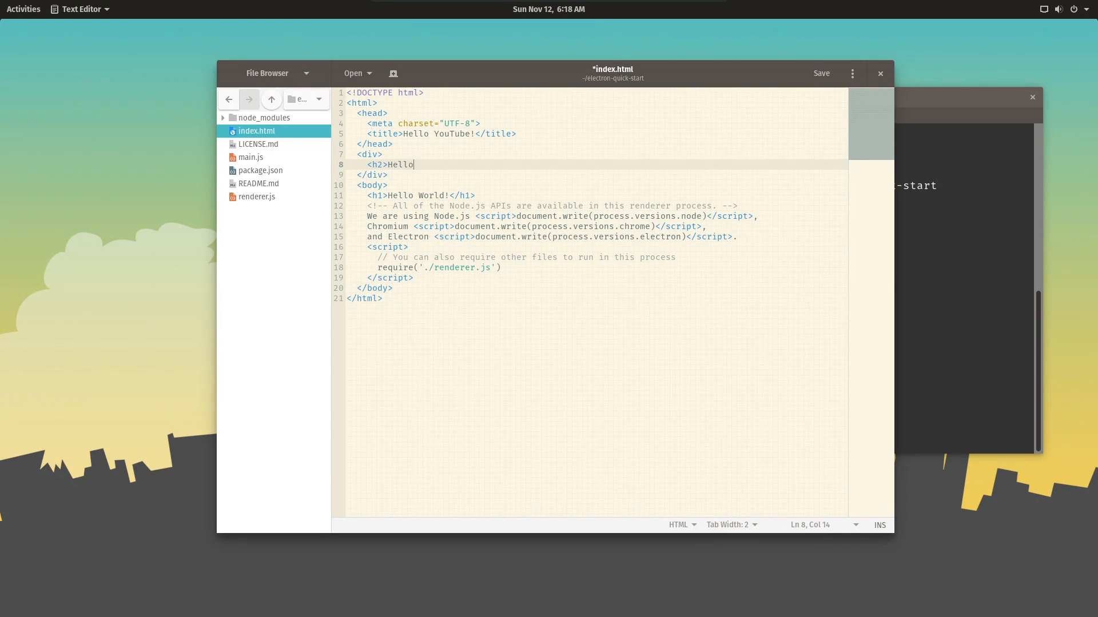
type("!</h2")
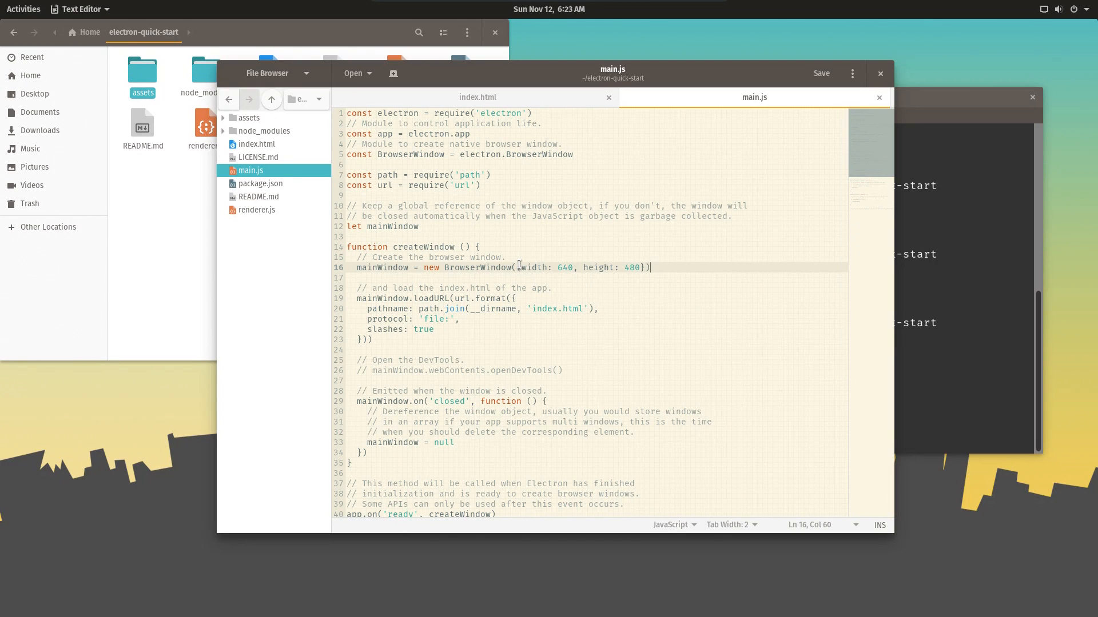
Add icon: path.join(__dirname, 'assets/ms-dos-icon.png') to the BrowserWindow options
left_click(535, 279)
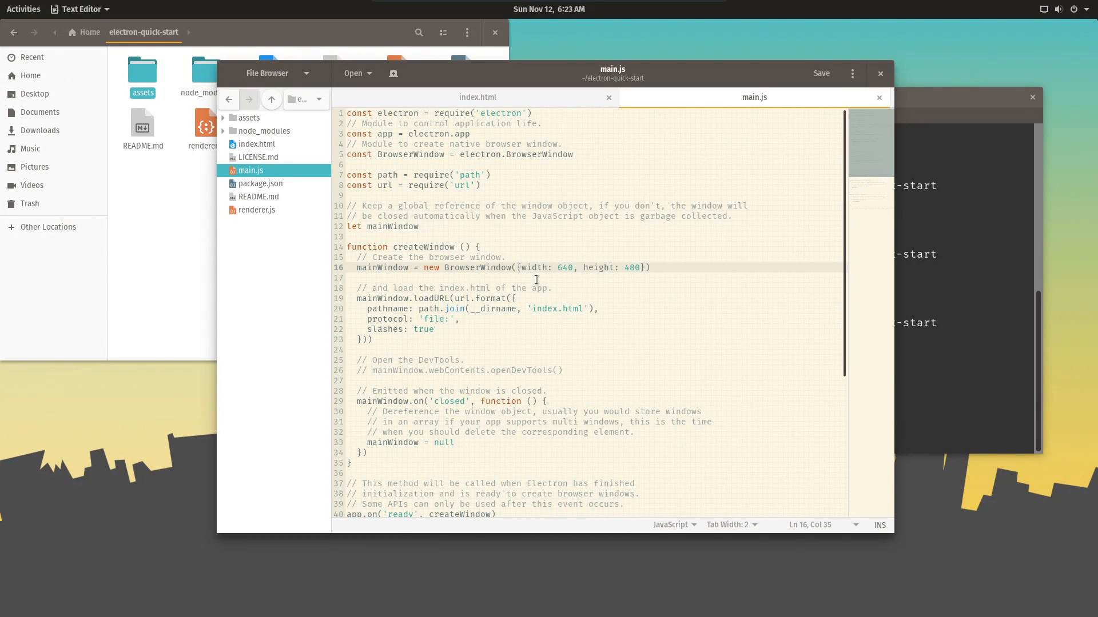
key("Enter")
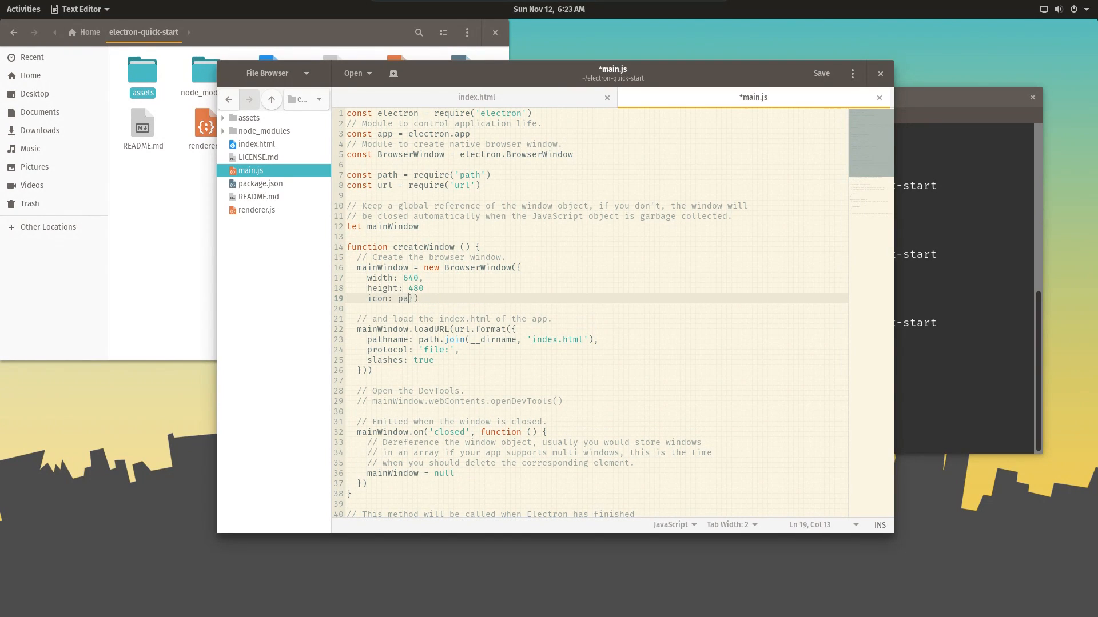
type("th.join(__dirname, 'a")
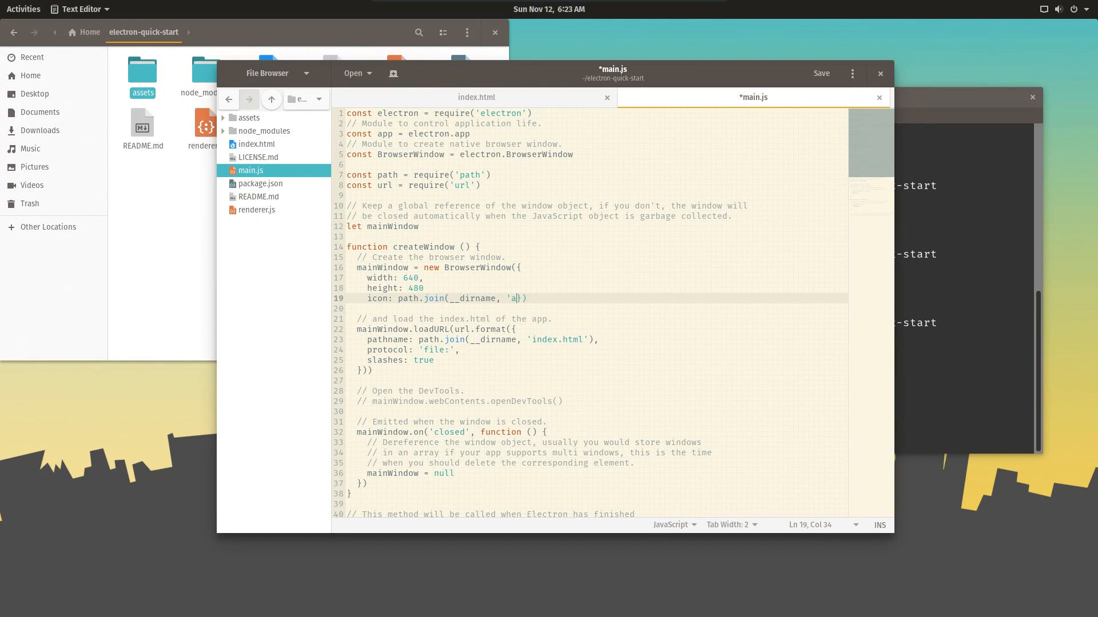
type("ssets/ms-")
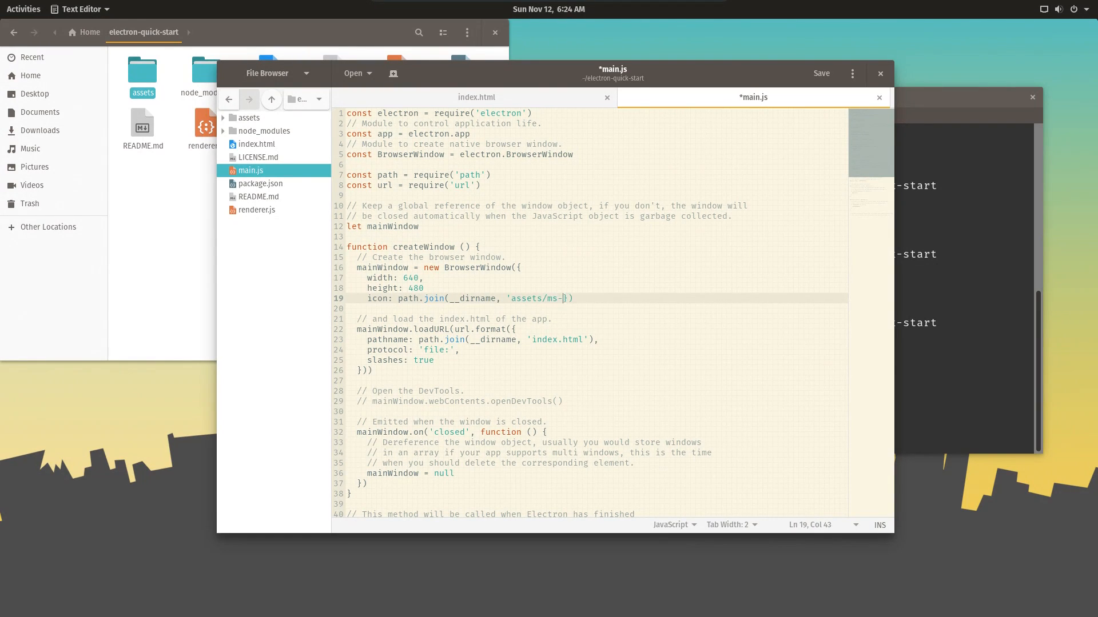
type("dos-icon.png')")
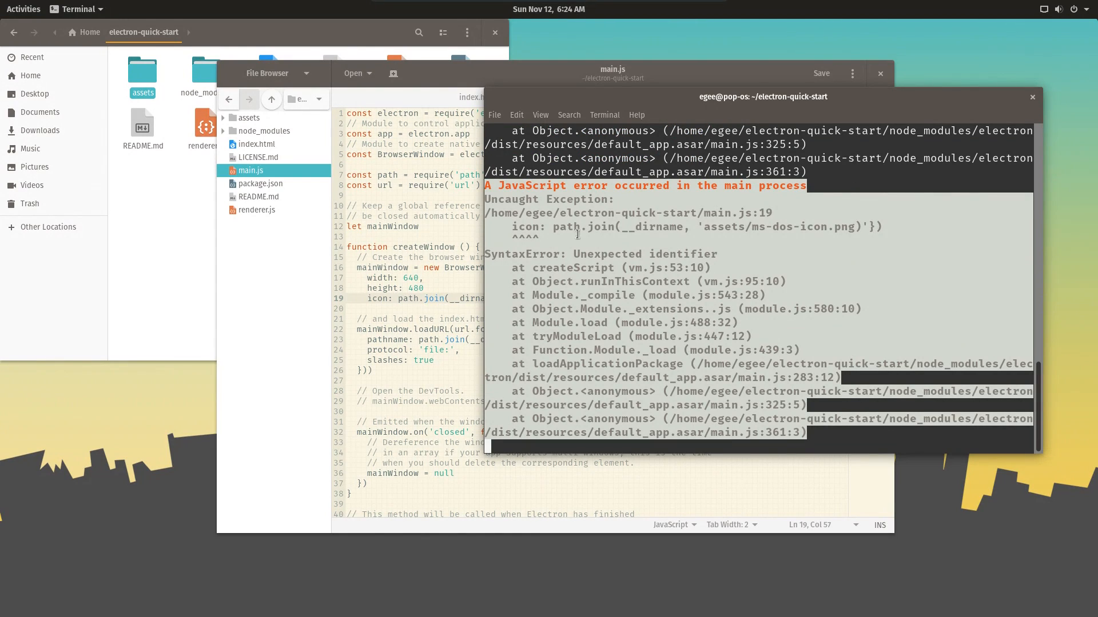
mouse_move(434, 288)
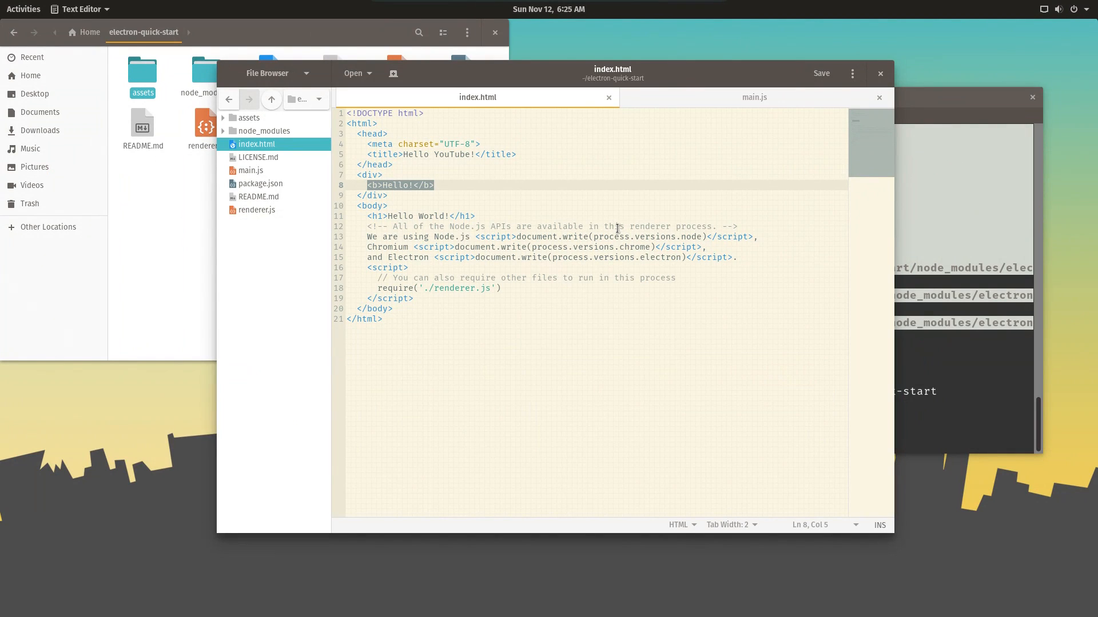
Write <button id="btn1">Click Me!</button> in place of the bold Hello in index.html
type("<button>")
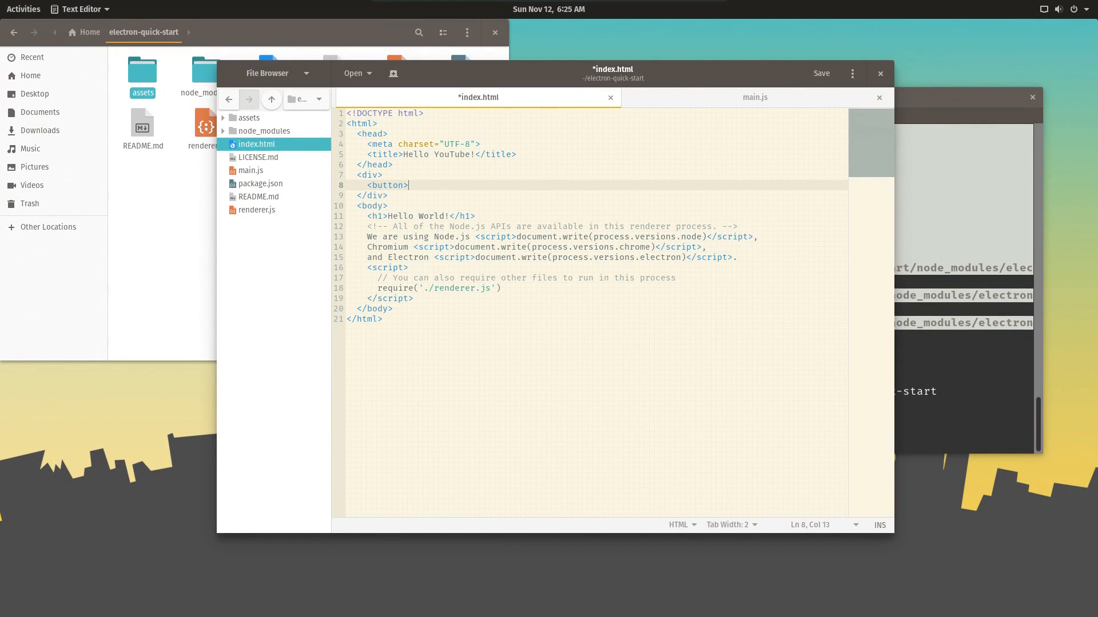
type("Click Me!</button>")
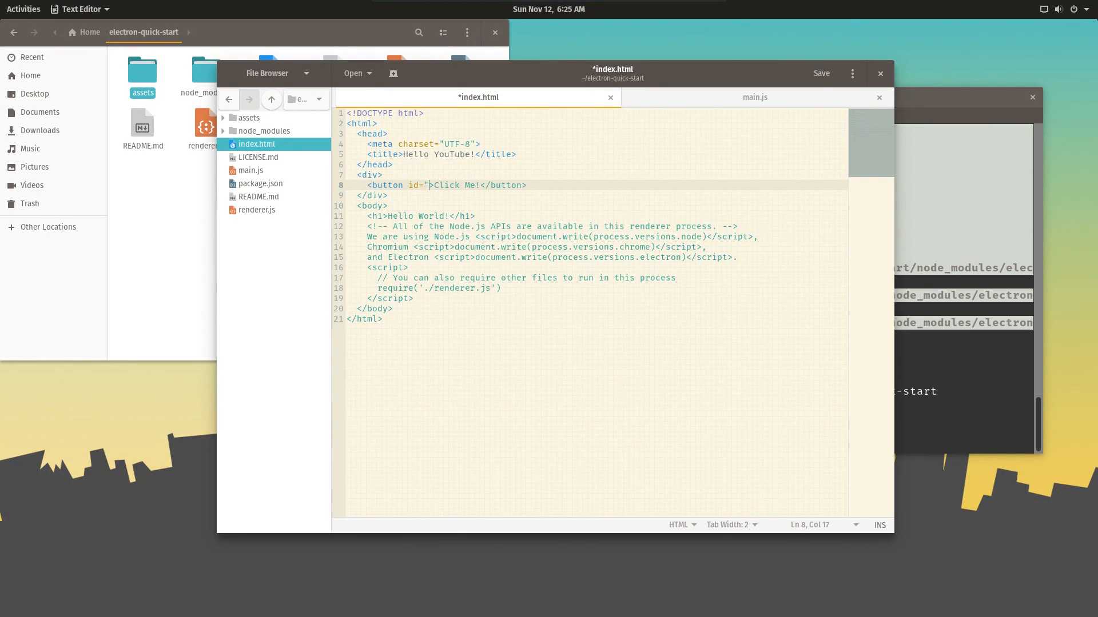
type("btn1")
left_click(966, 393)
type("npm start")
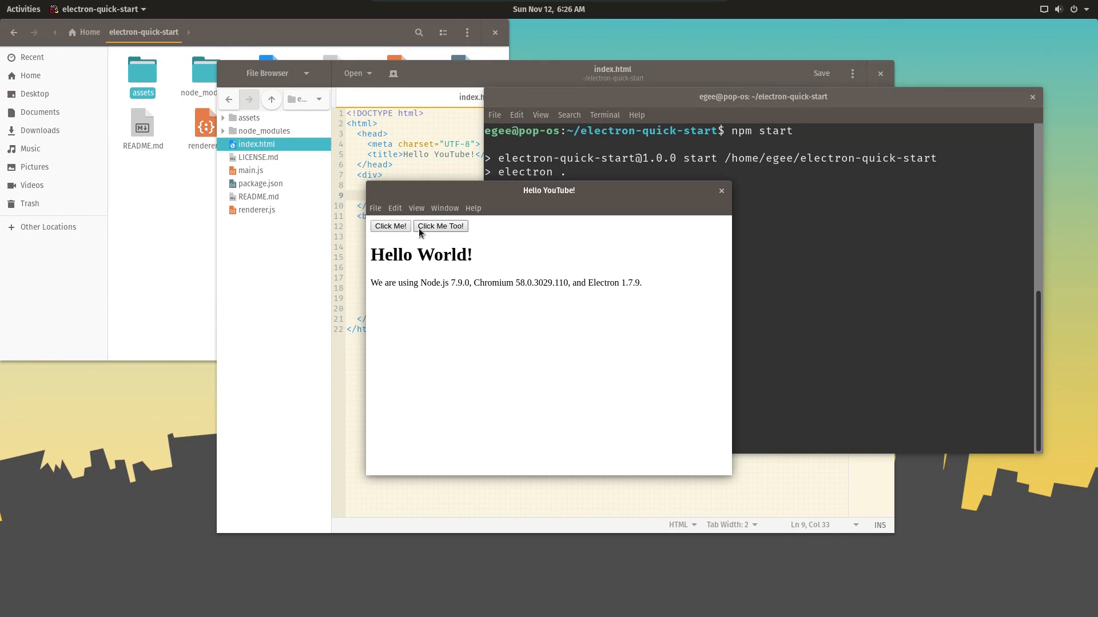
mouse_move(688, 207)
type("document.getE")
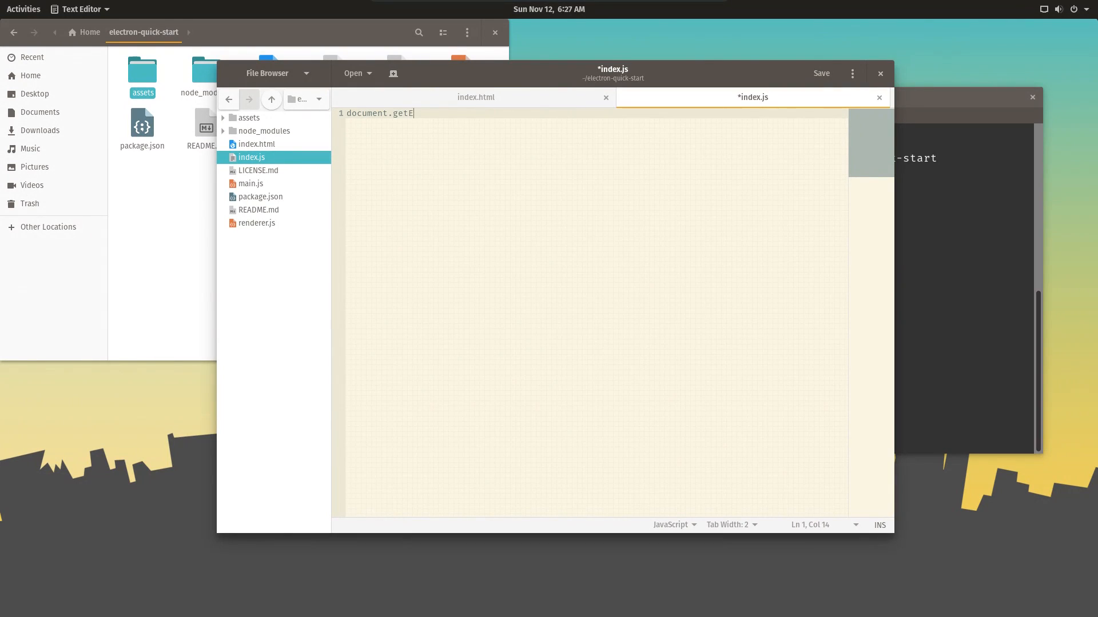
Write document.getElementById('btn1').addEventListener('click', () => {console.log('')}); in index.js and save it
type("lementById")
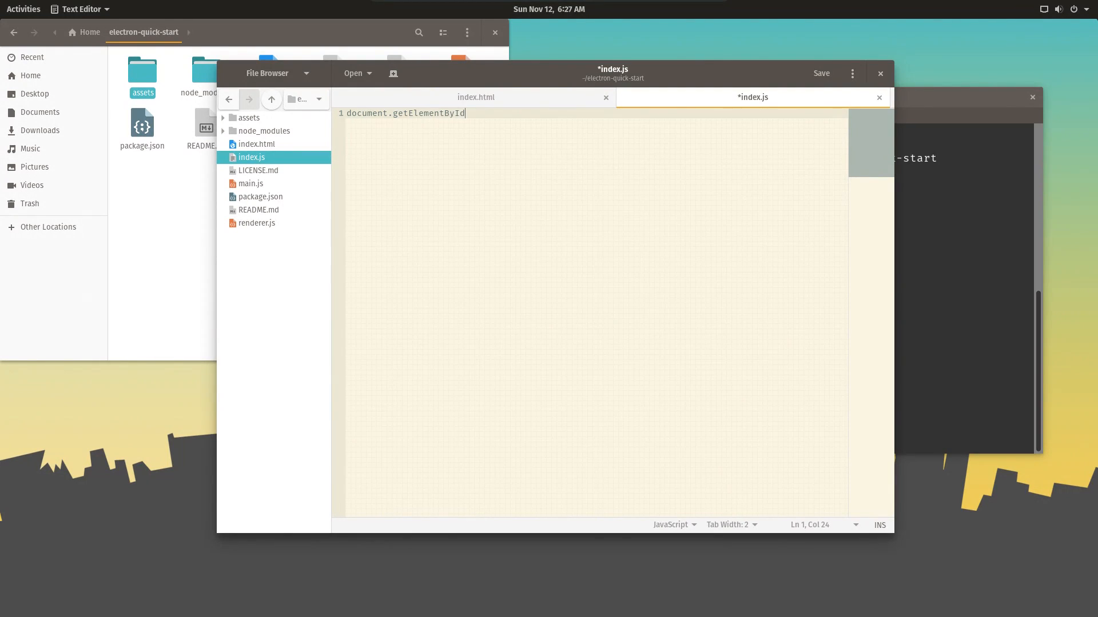
type("('btn1')")
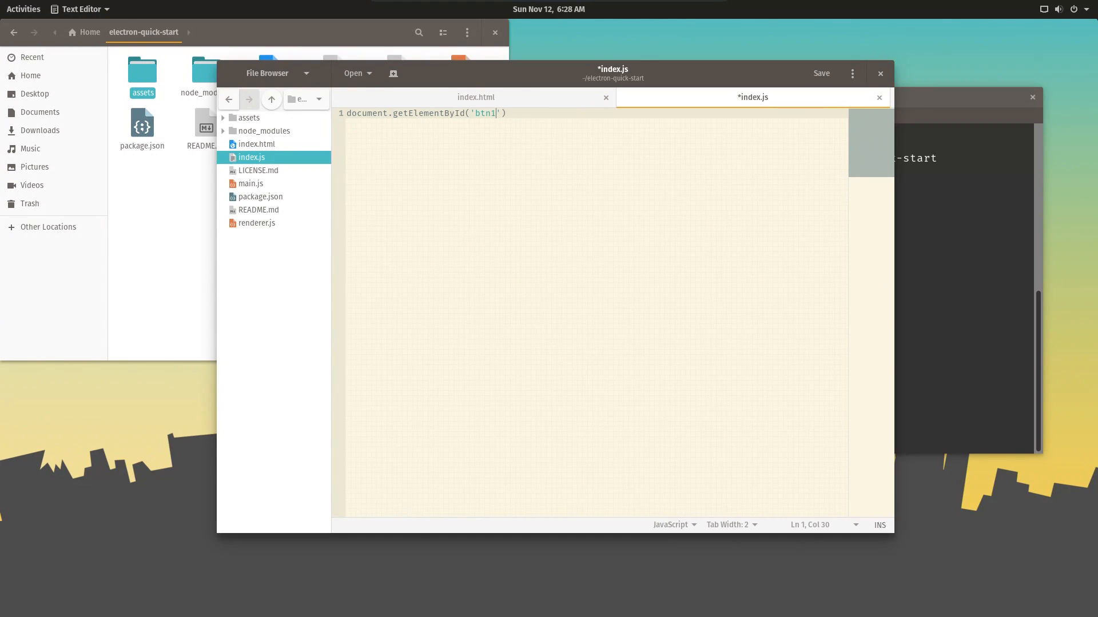
type(".addEventListener('clic")
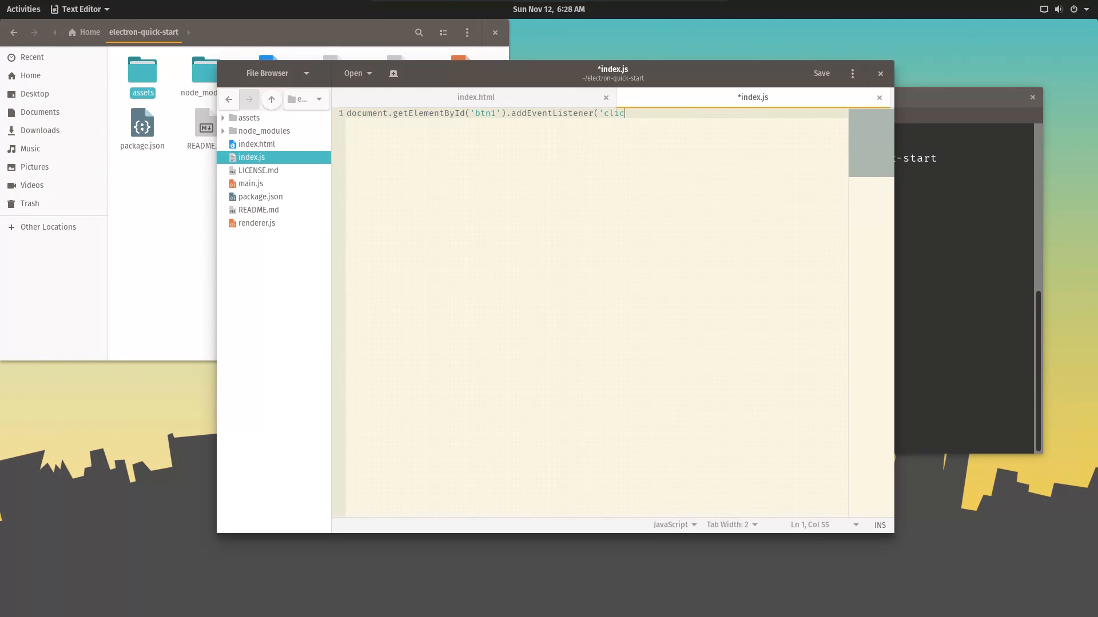
type("k', () => {console.lo});")
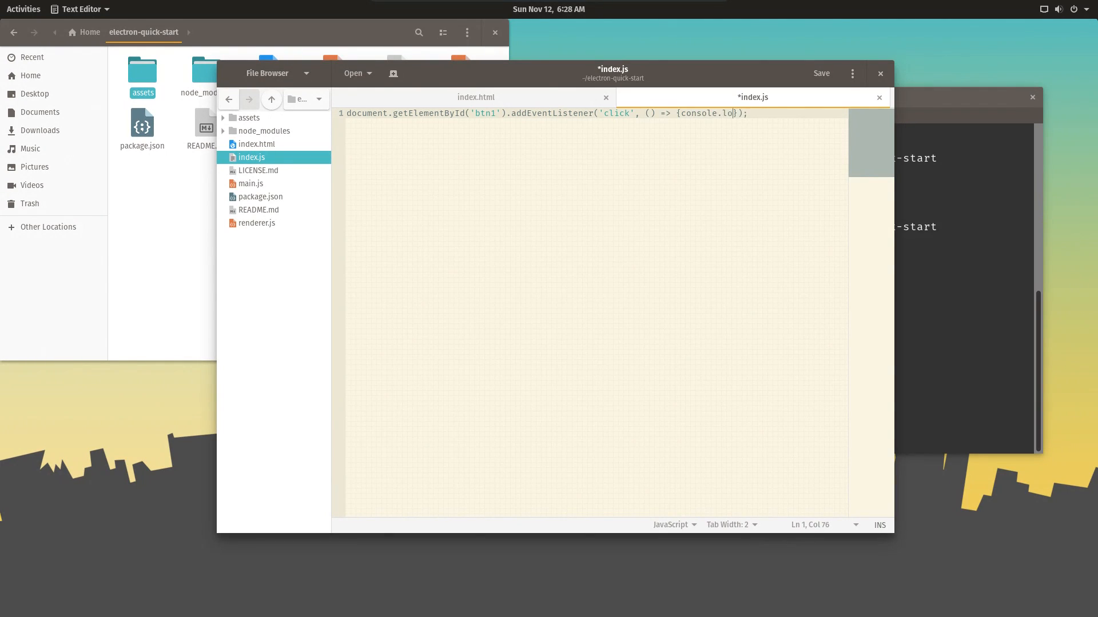
type("g('')")
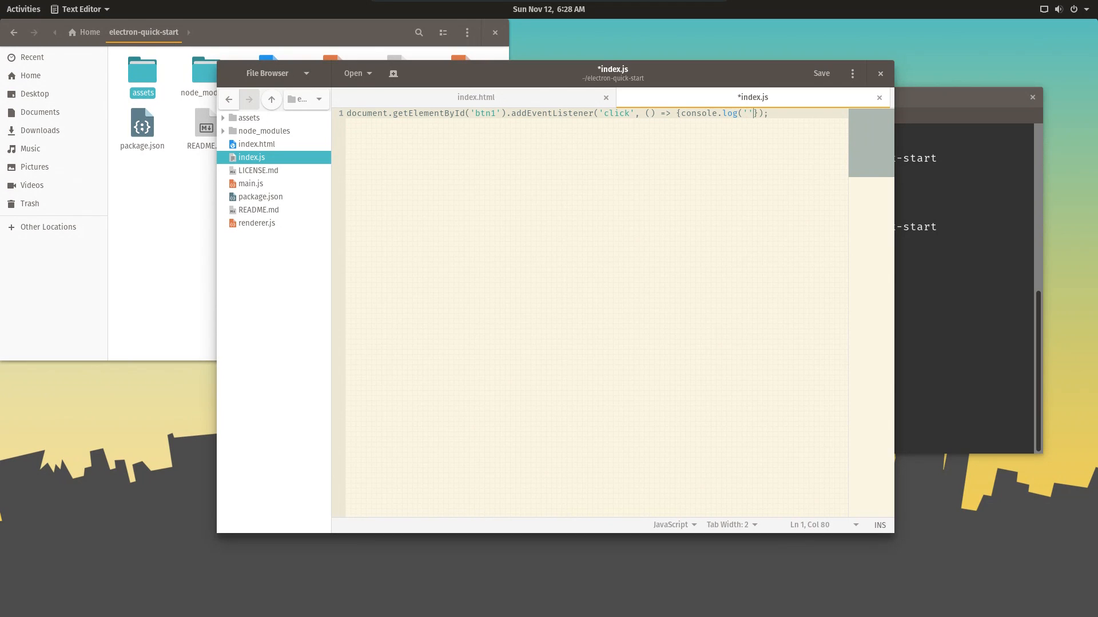
left_click(476, 97)
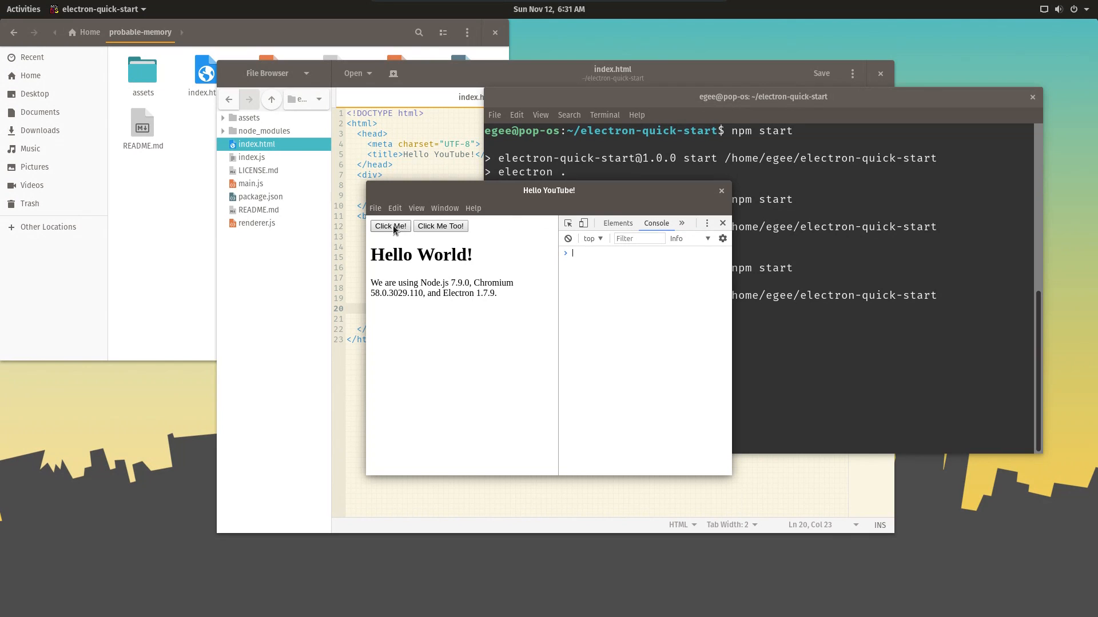
Hit the Click Me! button and watch the DevTools console for the logged message
left_click(390, 225)
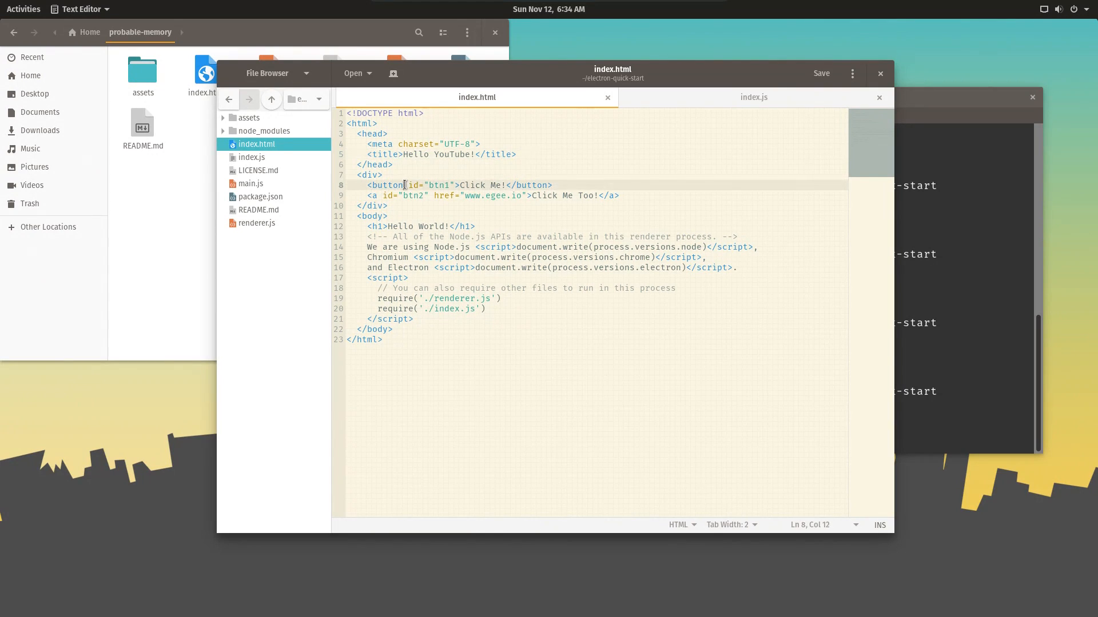
Add style="color:green" to index.html, save, view the restyled app, then quit it
left_click(382, 226)
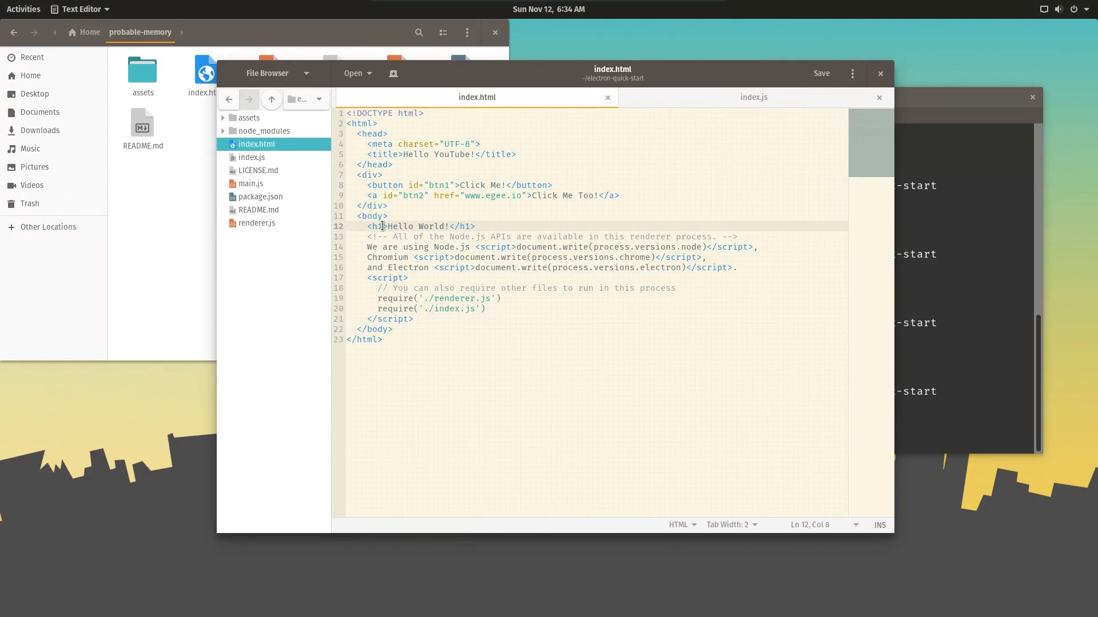
type("style=\"color:green\"")
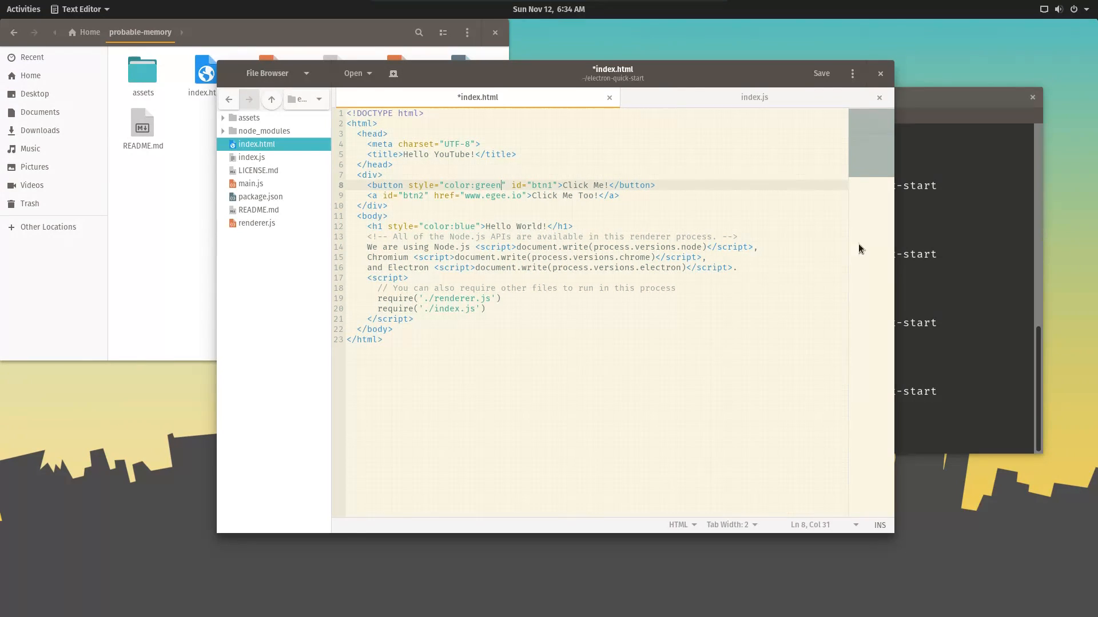
left_click(821, 74)
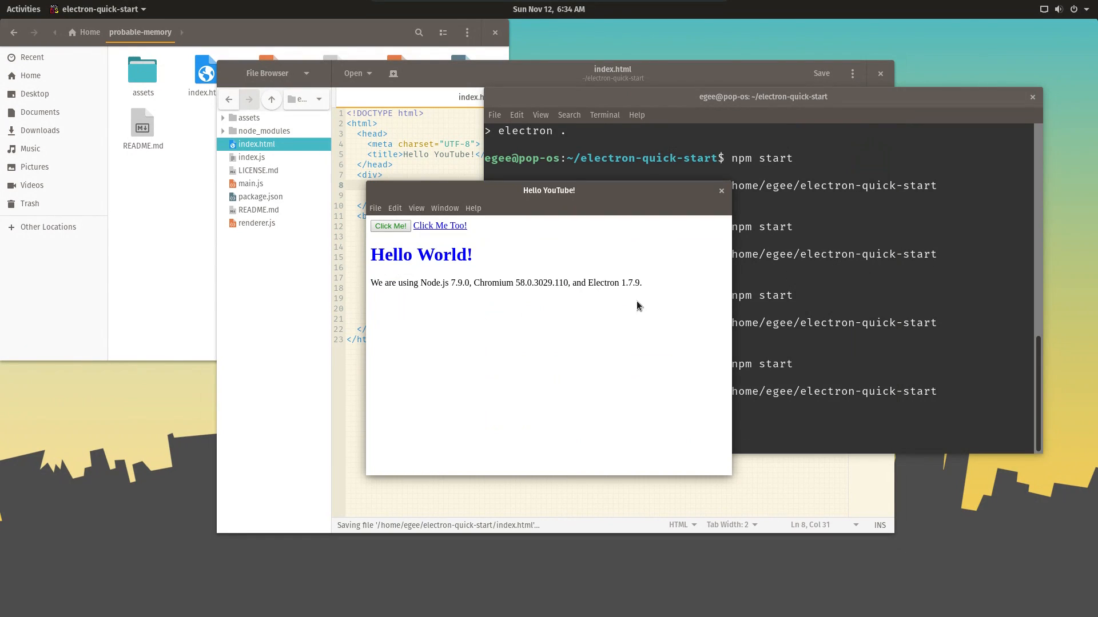
left_click_drag(549, 190, 582, 137)
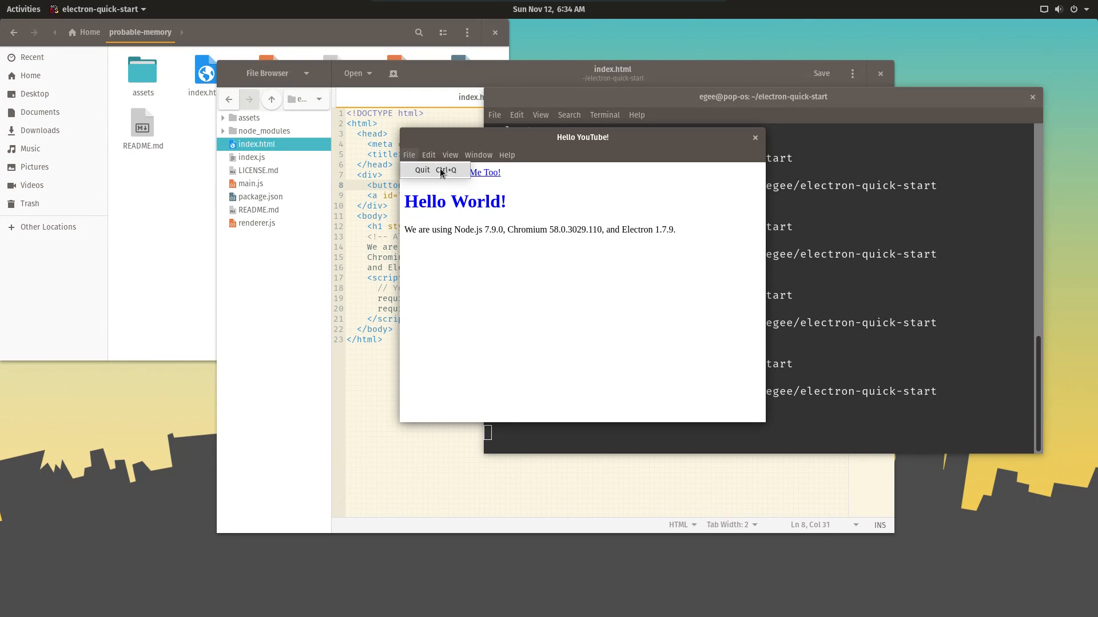
left_click(423, 170)
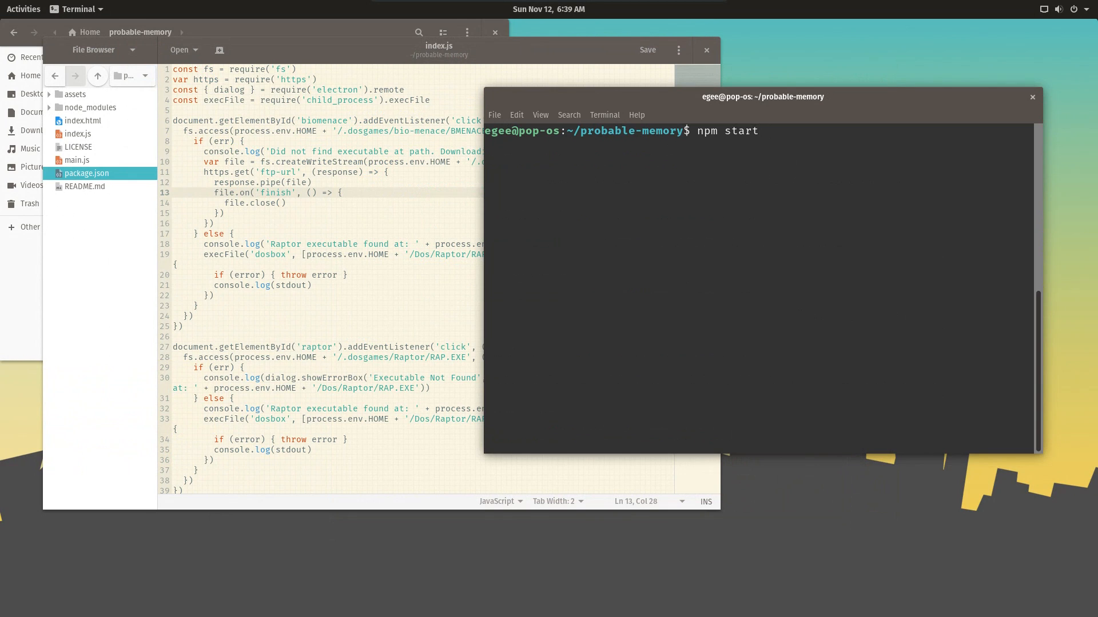
Run npm start for probable-memory, dismiss the DOSBox Not Found error and resize the DevTools pane
key("Return")
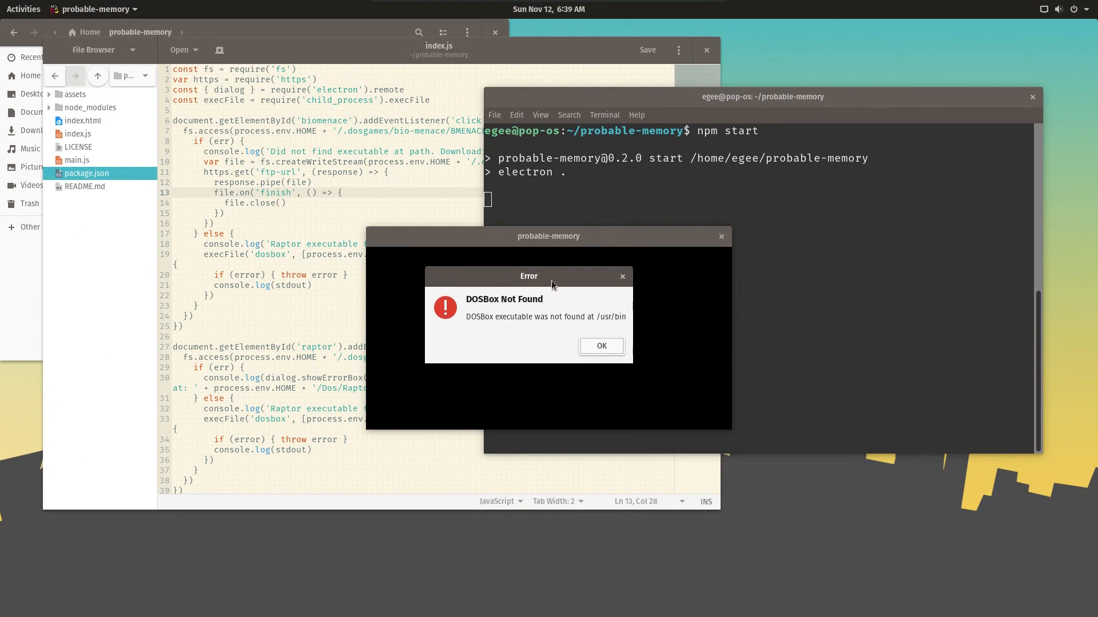
left_click(601, 346)
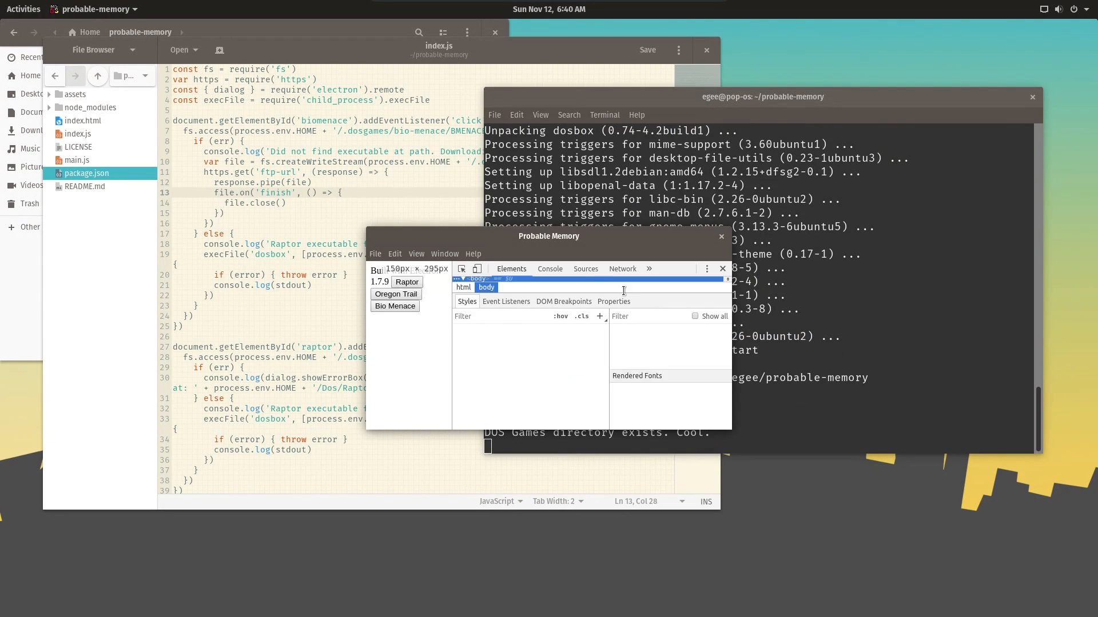
left_click_drag(548, 236, 517, 178)
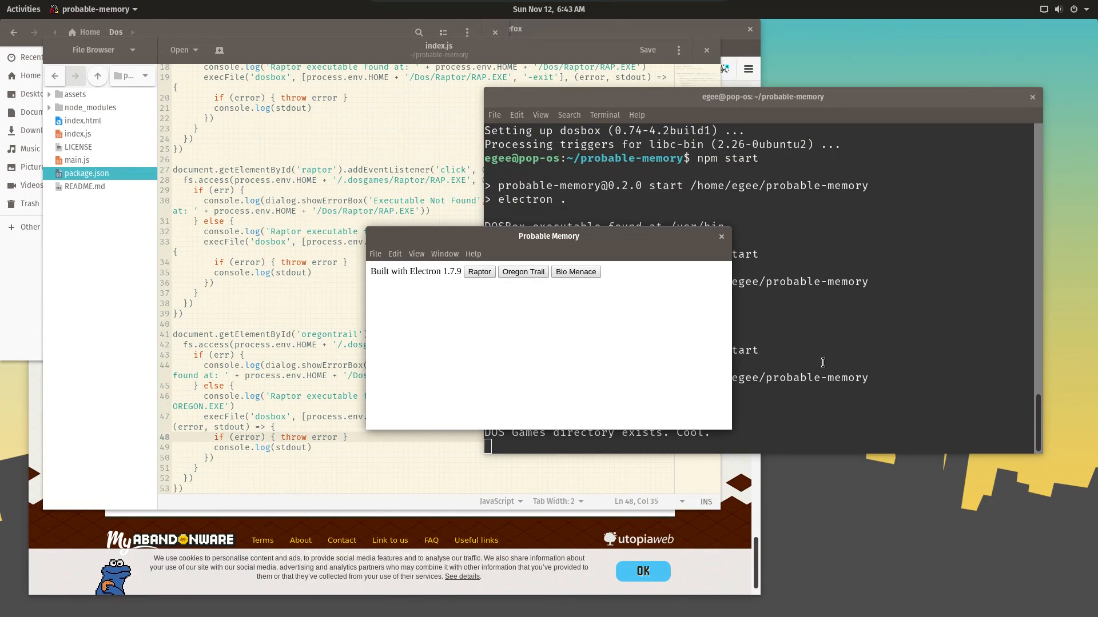
Launch Raptor from the launcher, close the Probable Memory window and look through main.js
left_click(479, 272)
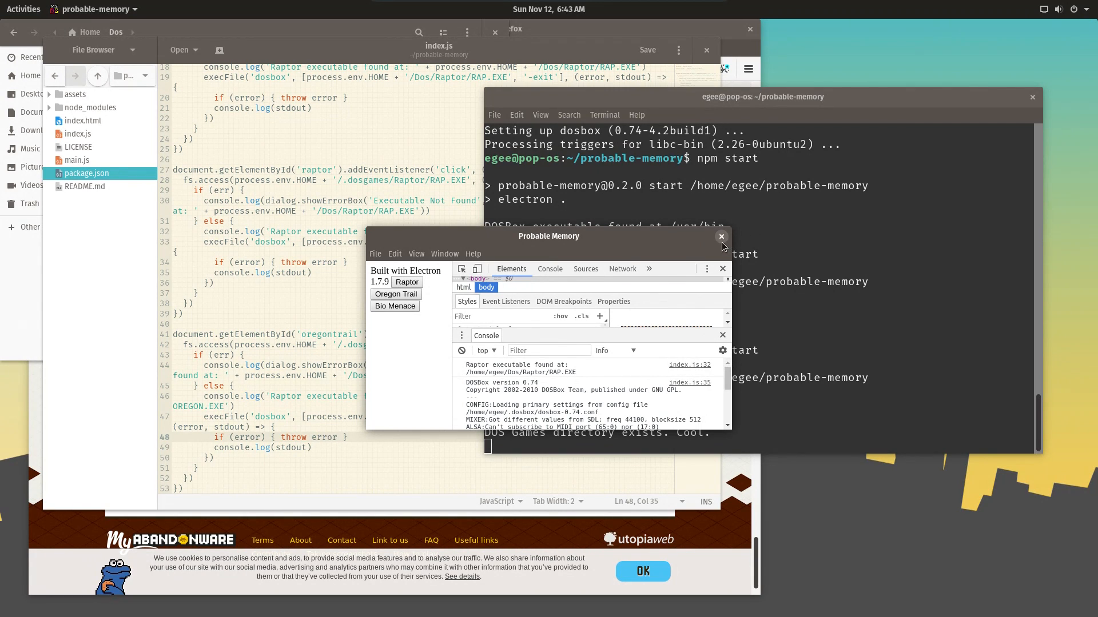
left_click(720, 236)
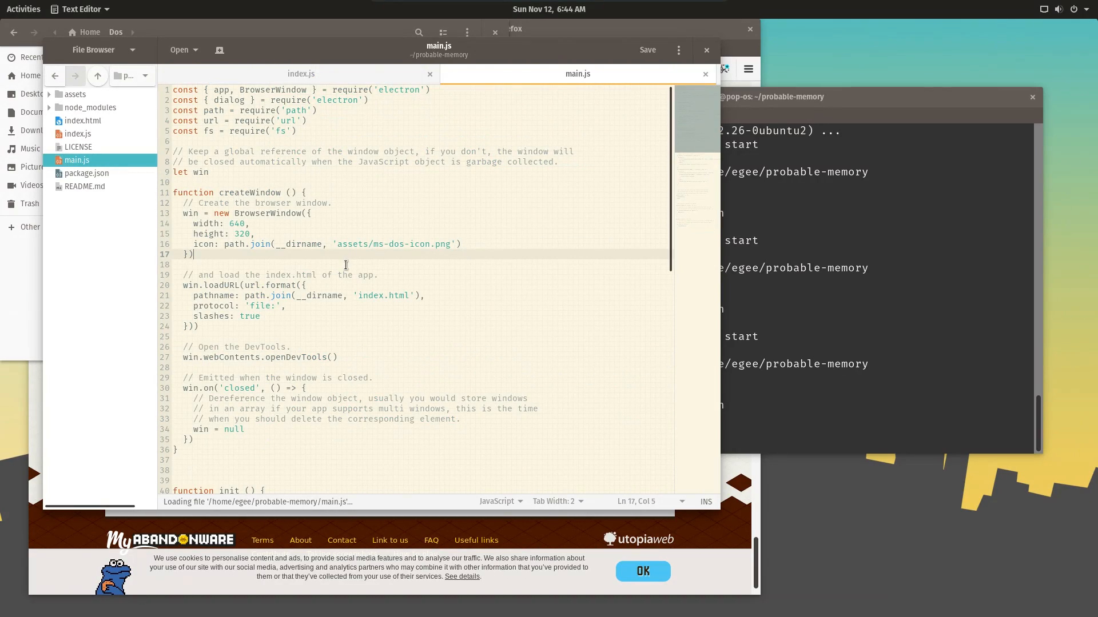
scroll("down", 3)
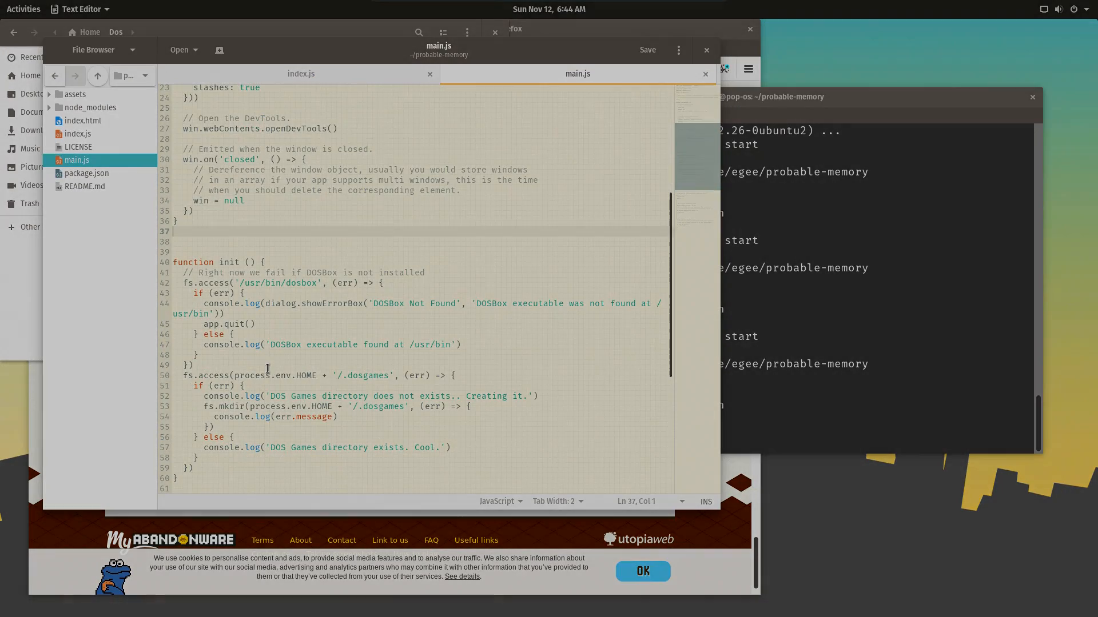